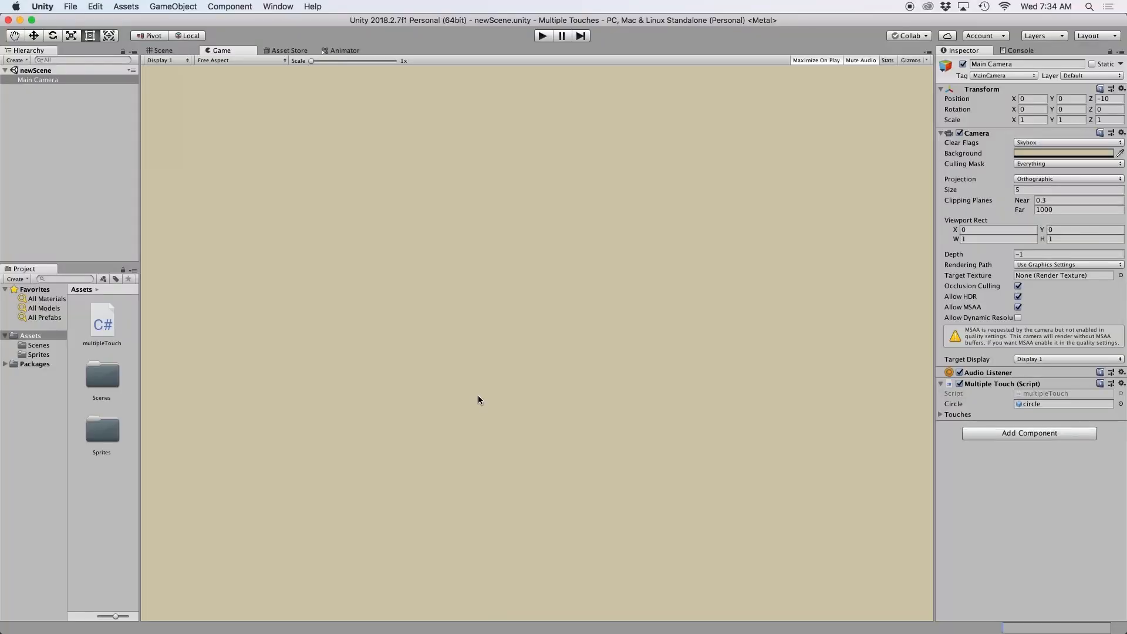
{"action": "mouse_move", "coordinate": [387, 368]}
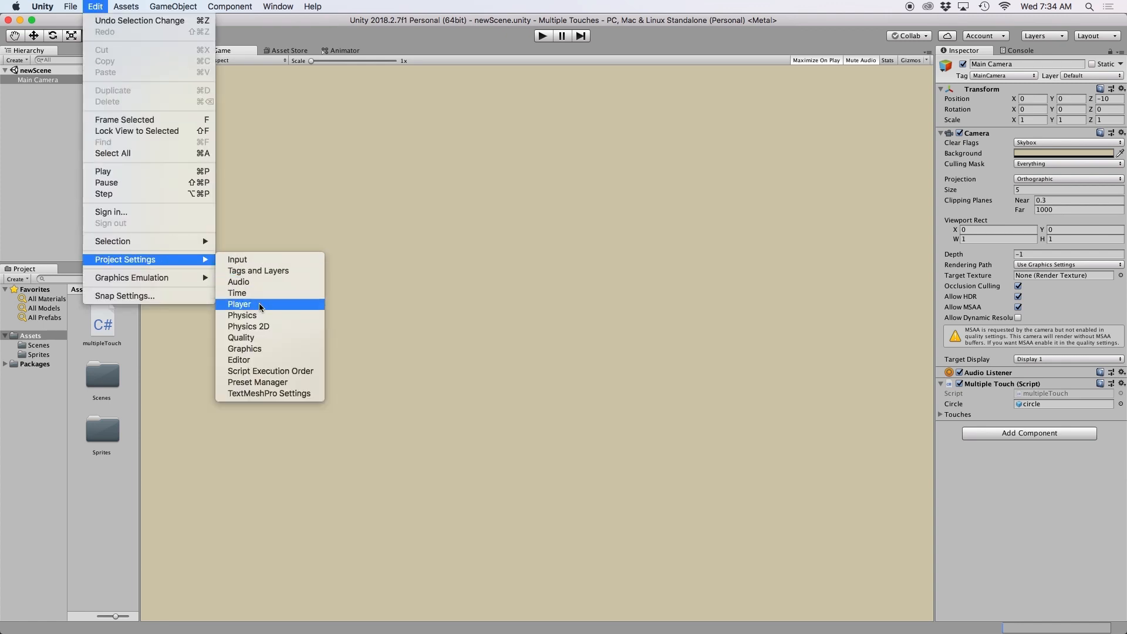
Show Unity's Editor Settings in the Inspector via Edit > Project Settings > Editor
{"action": "left_click", "coordinate": [239, 359]}
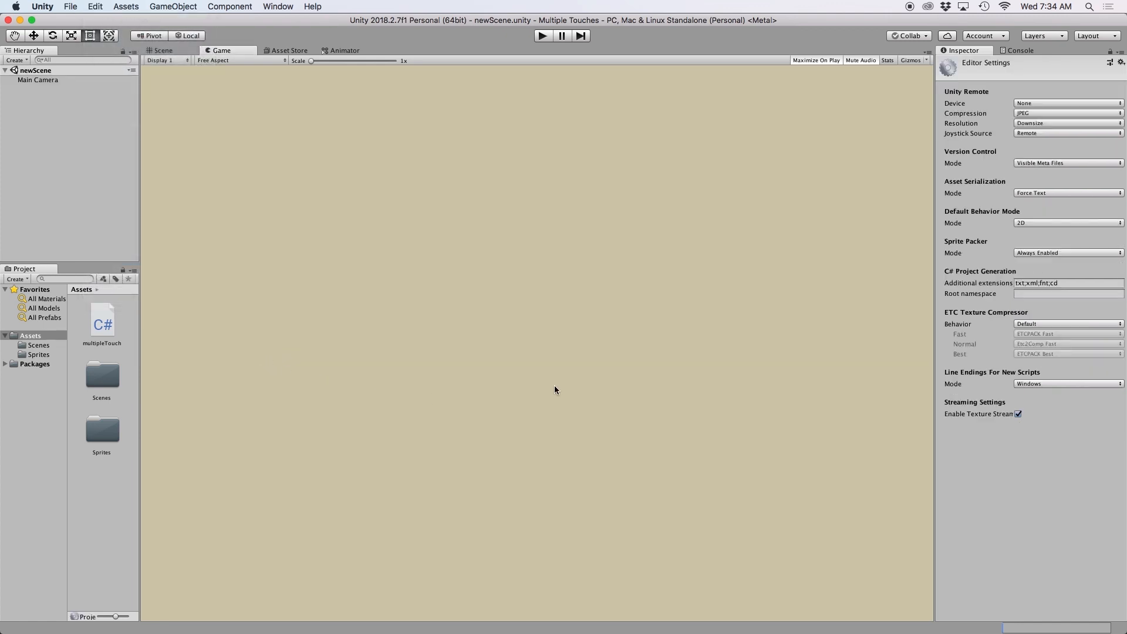
{"action": "left_click", "coordinate": [1067, 103]}
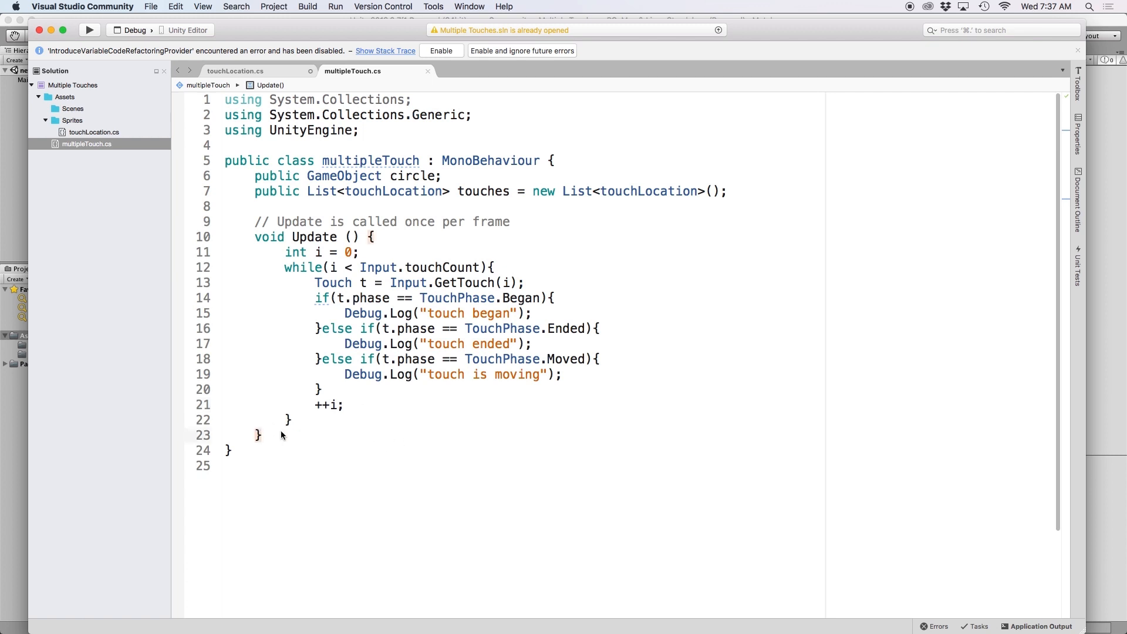
Write GameObject createCircle(Touch t) declaring c = Instantiate(circle) as GameObject
{"action": "type", "text": "GameObject"}
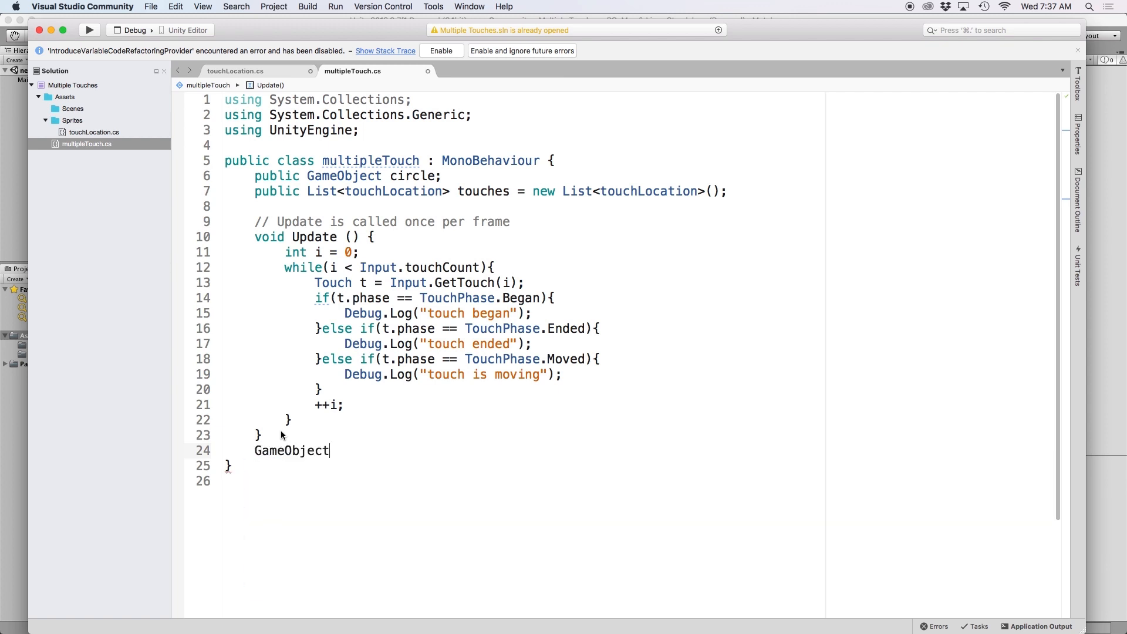
{"action": "type", "text": "crea"}
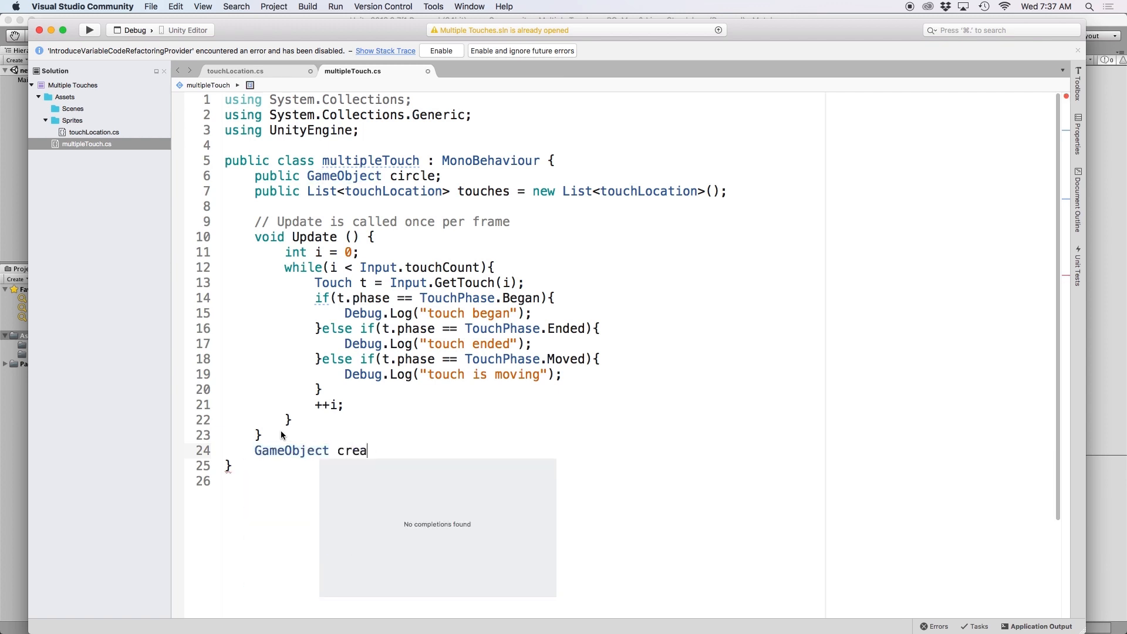
{"action": "type", "text": "teCircle("}
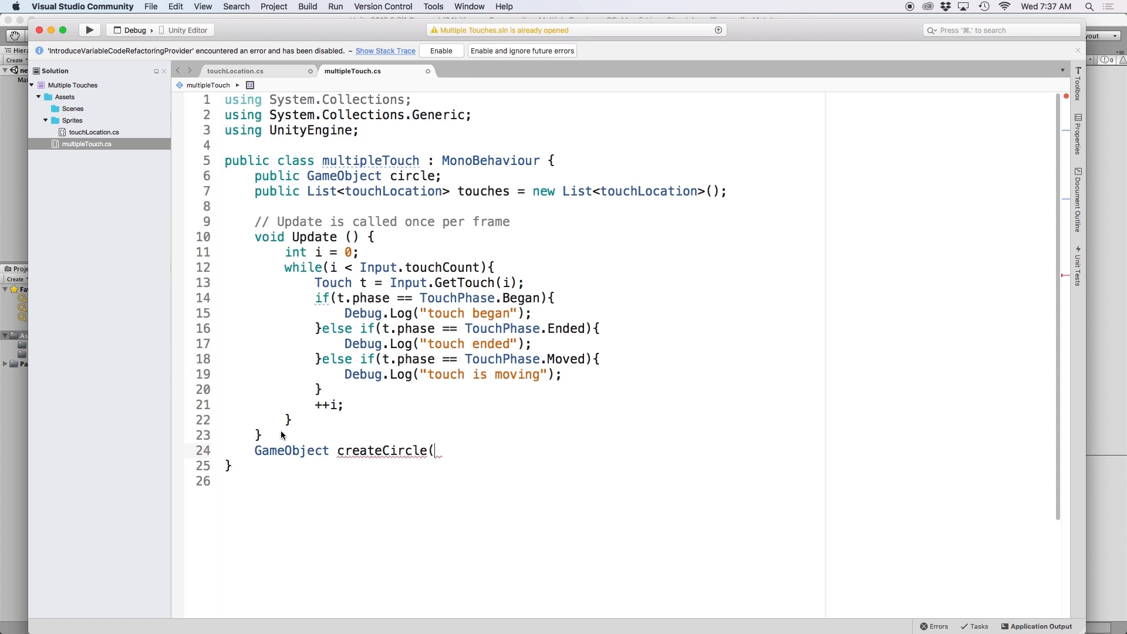
{"action": "type", "text": "Touch t)"}
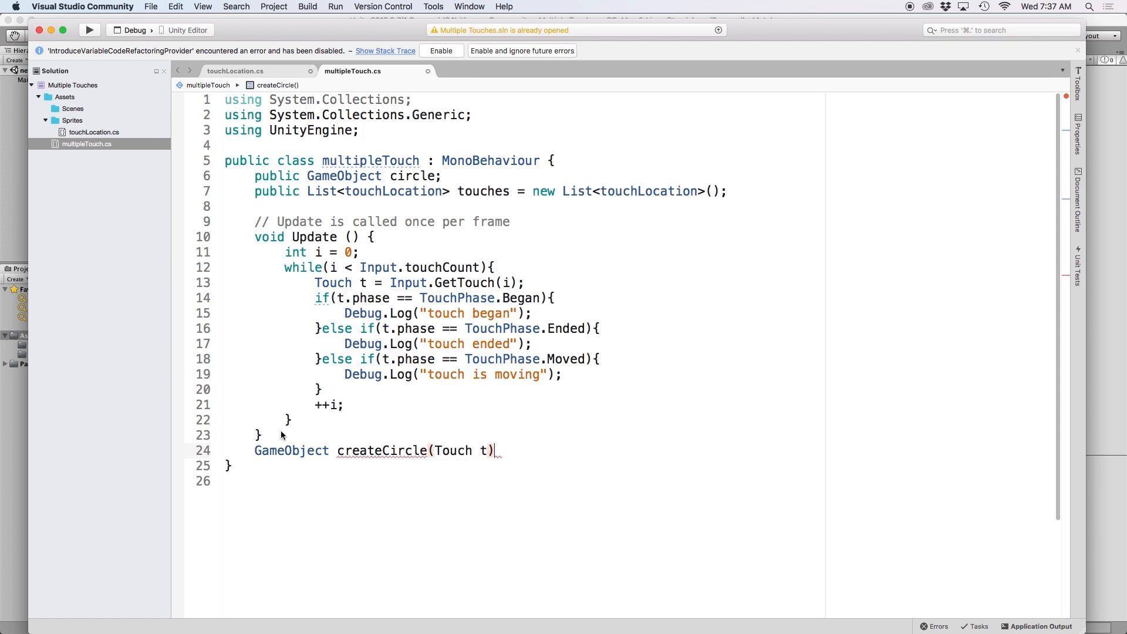
{"action": "type", "text": "{"}
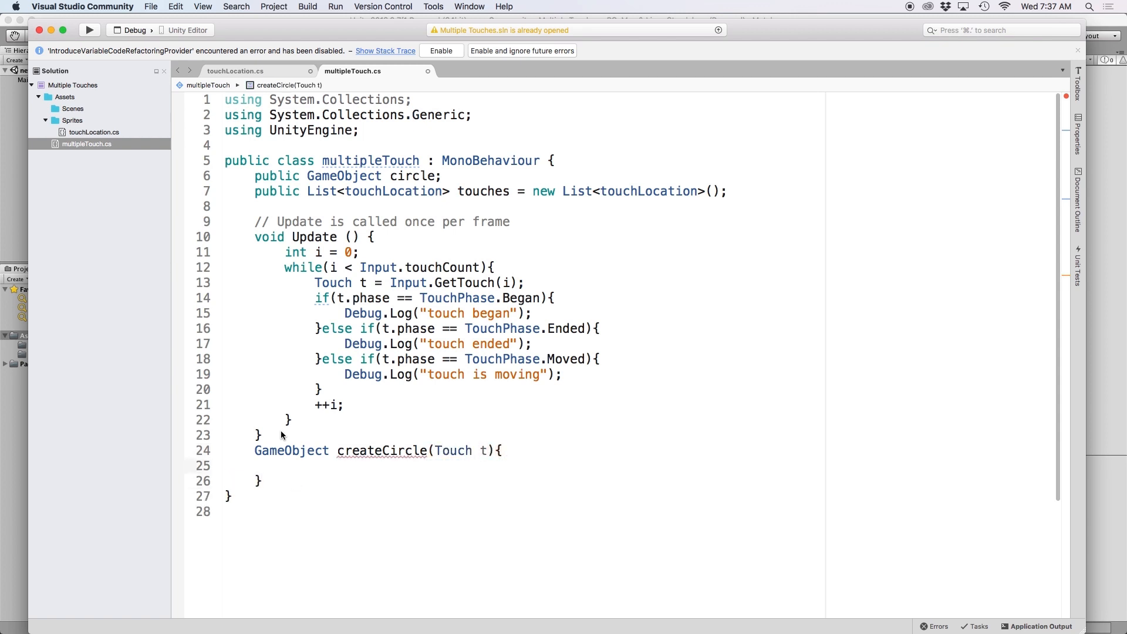
{"action": "type", "text": "GameObject c"}
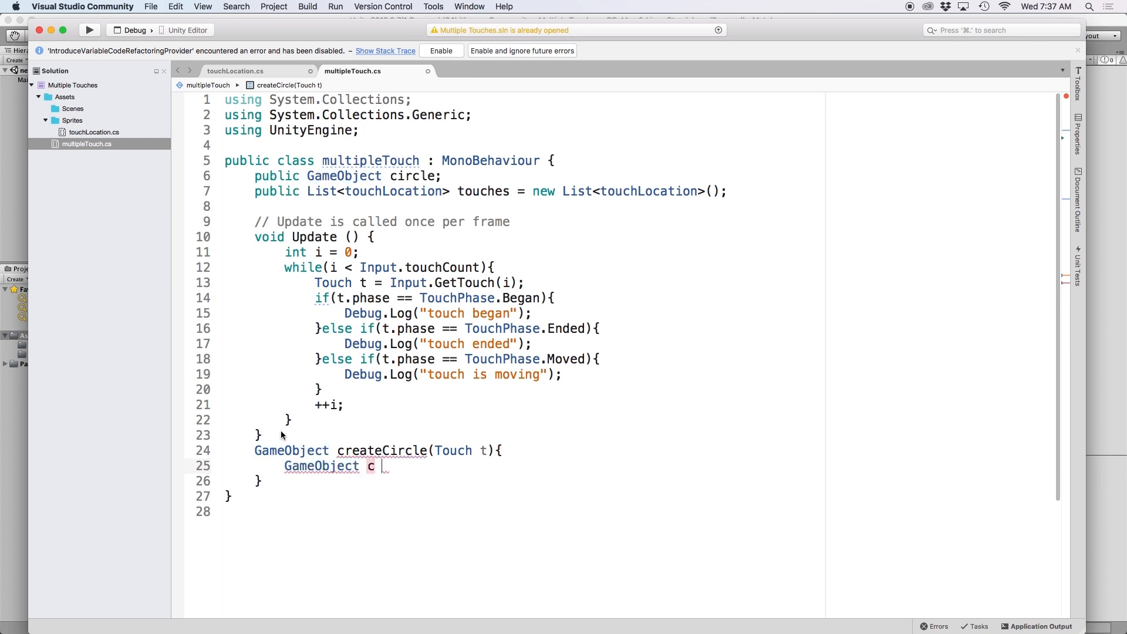
{"action": "type", "text": "= Instantiate"}
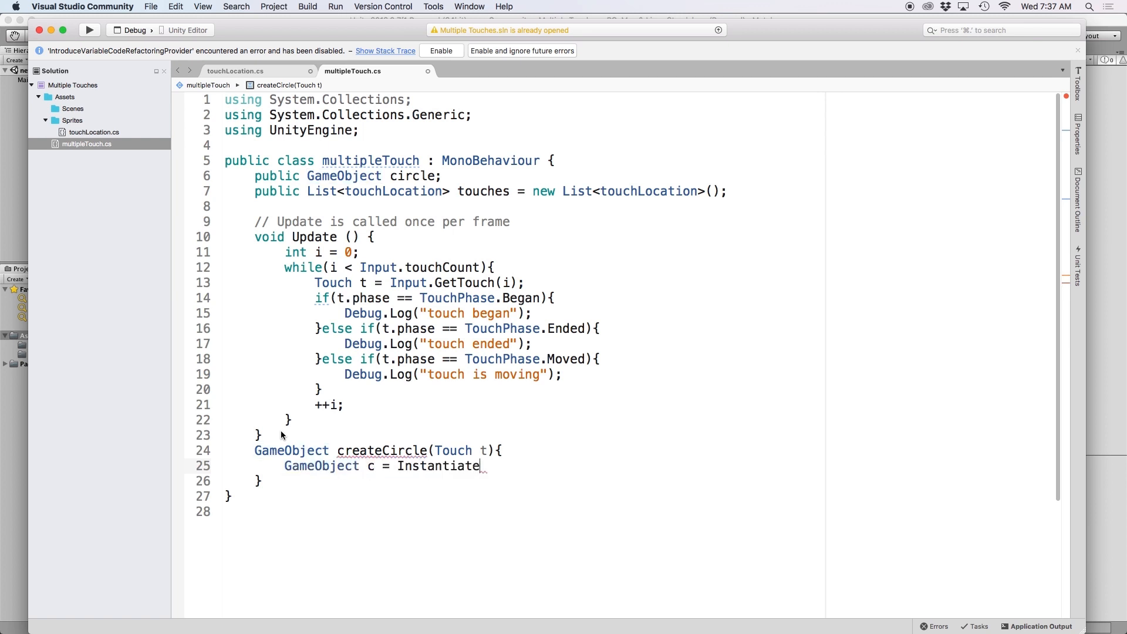
{"action": "double_click", "coordinate": [438, 466]}
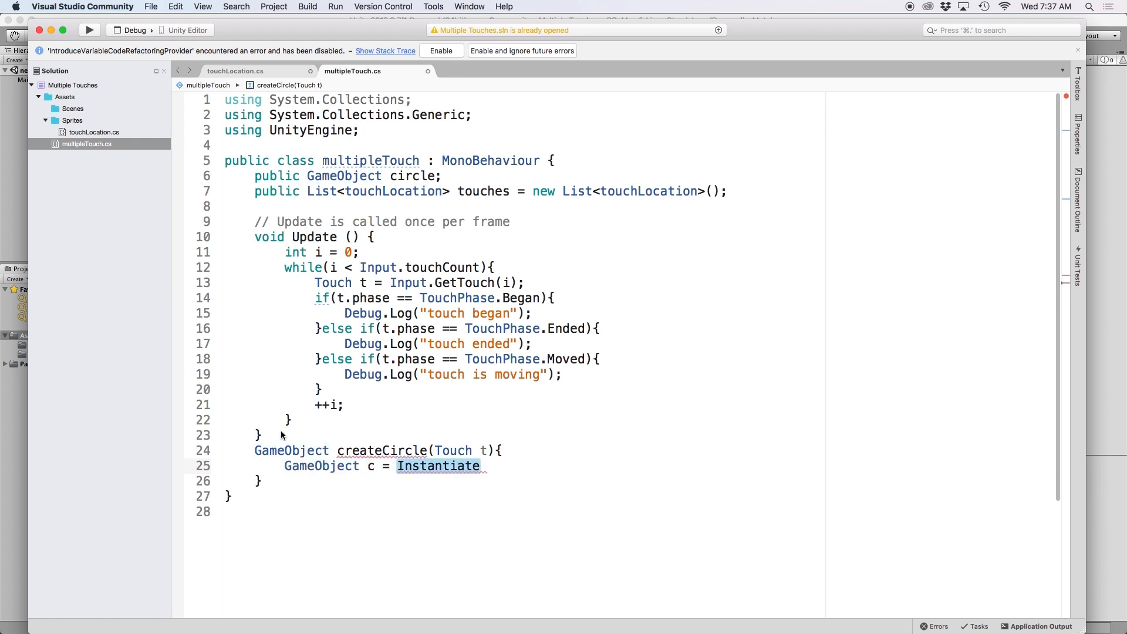
{"action": "type", "text": "(circle)"}
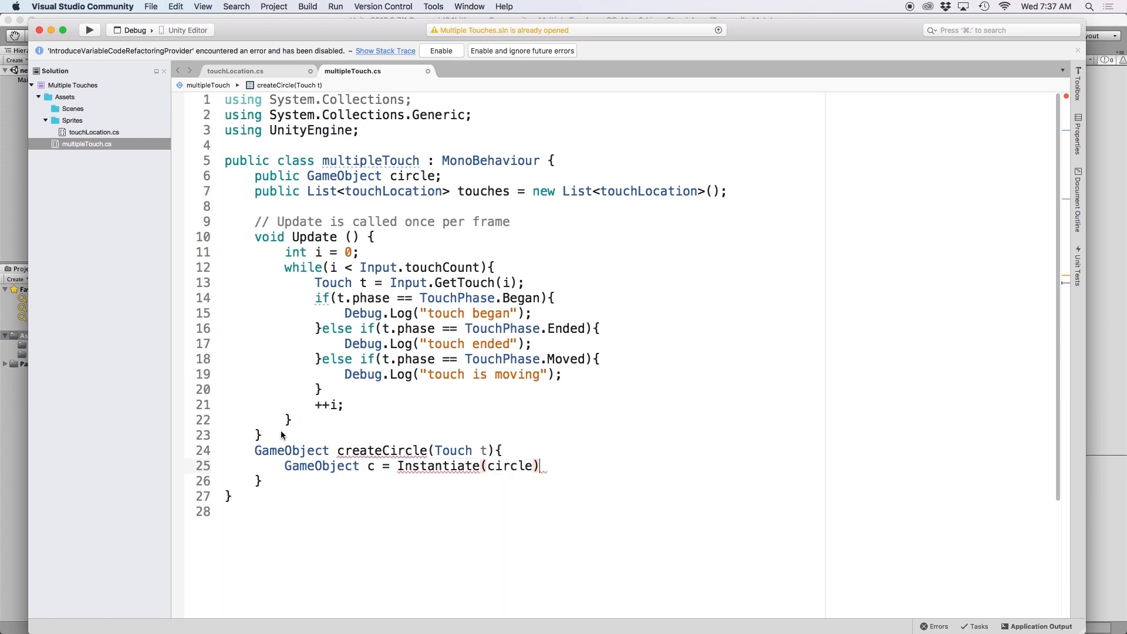
{"action": "type", "text": "as"}
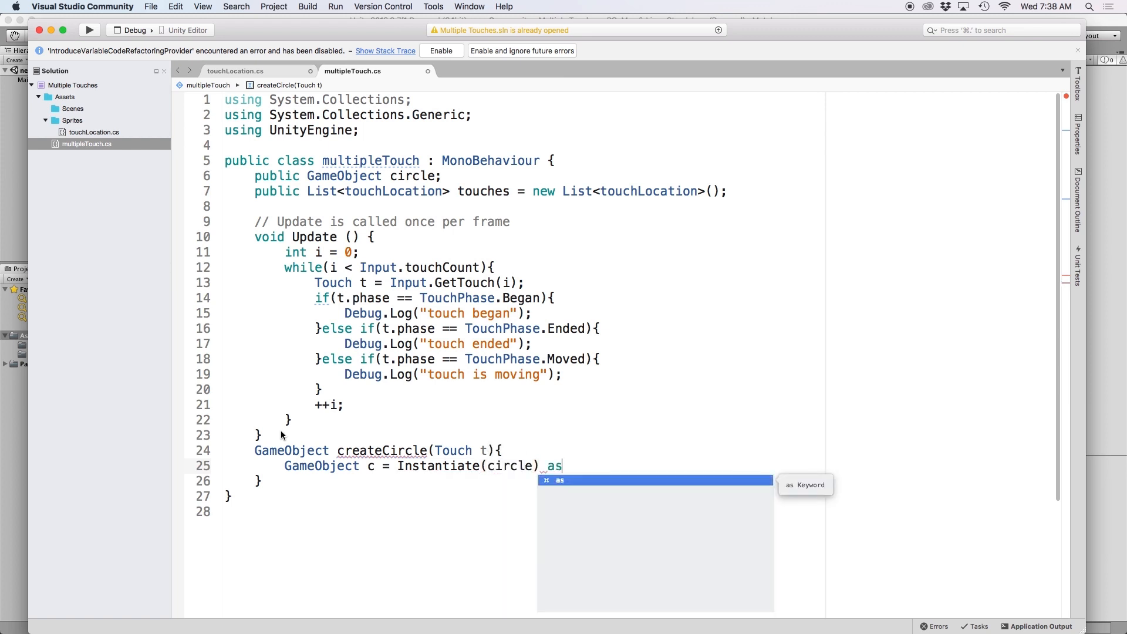
{"action": "type", "text": "GameObject;"}
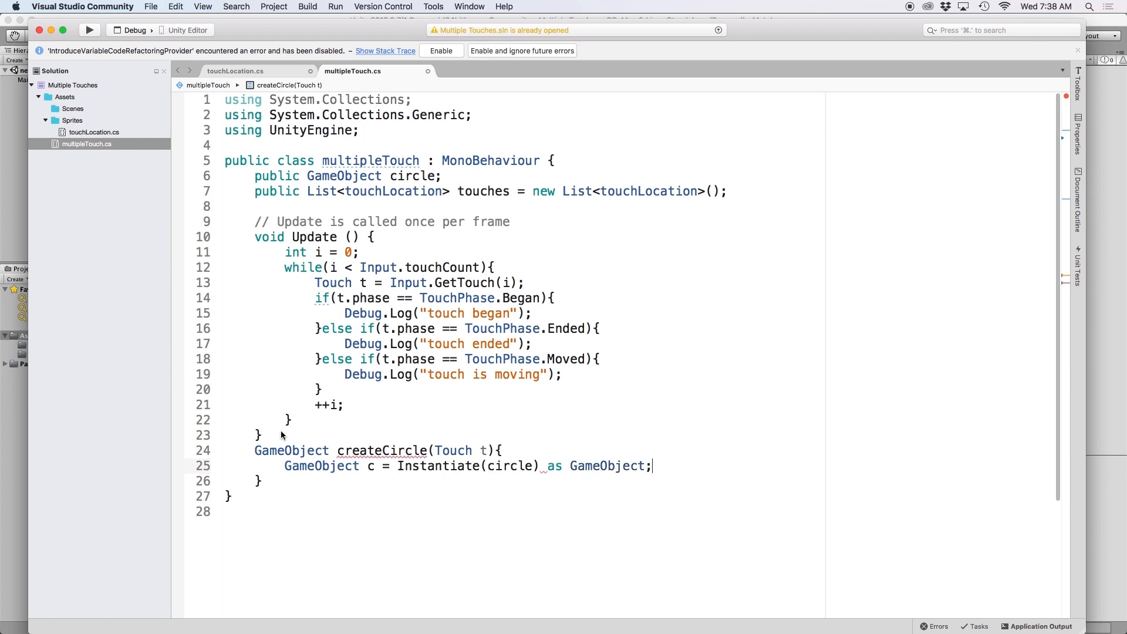
Name the clone "Touch" + t.fingerId in createCircle and begin the return statement
{"action": "triple_click", "coordinate": [467, 466]}
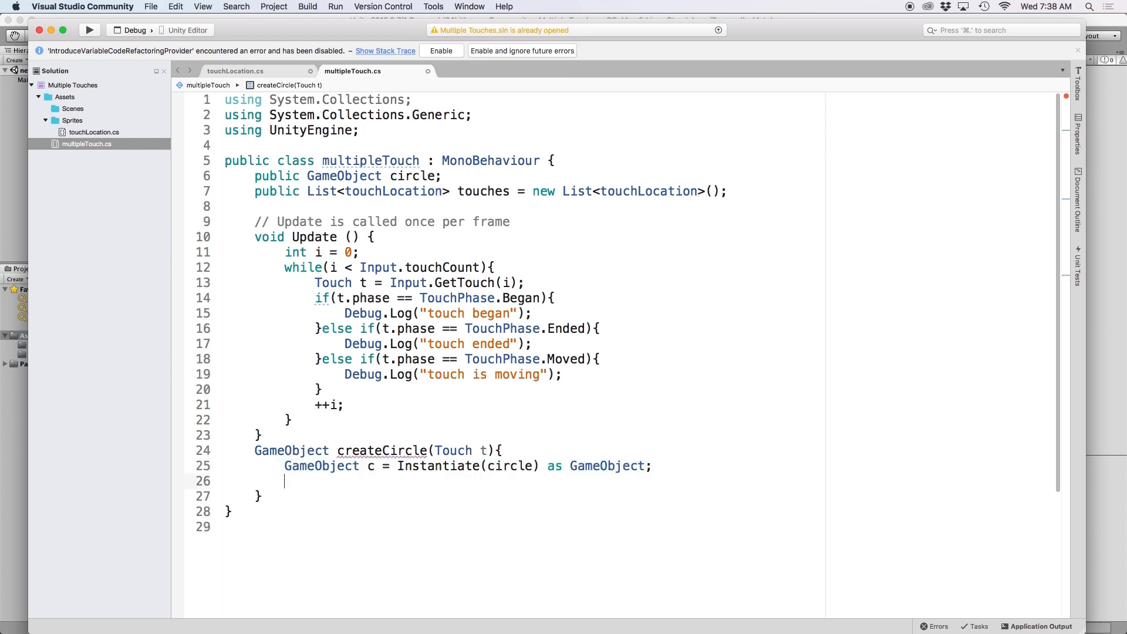
{"action": "type", "text": "c.name"}
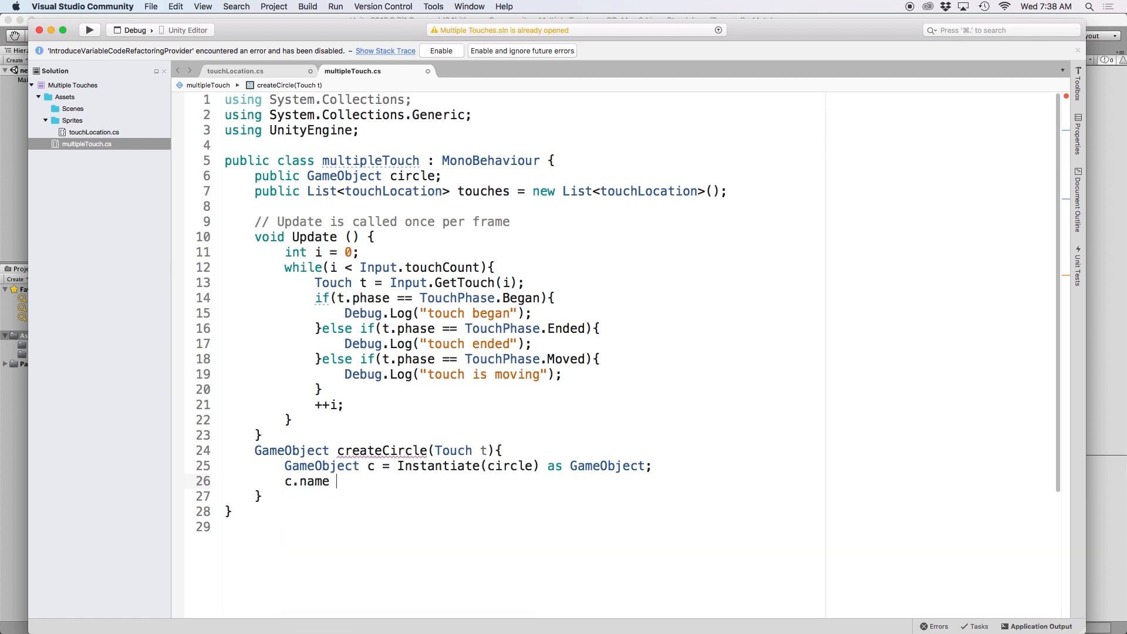
{"action": "type", "text": "= \"To"}
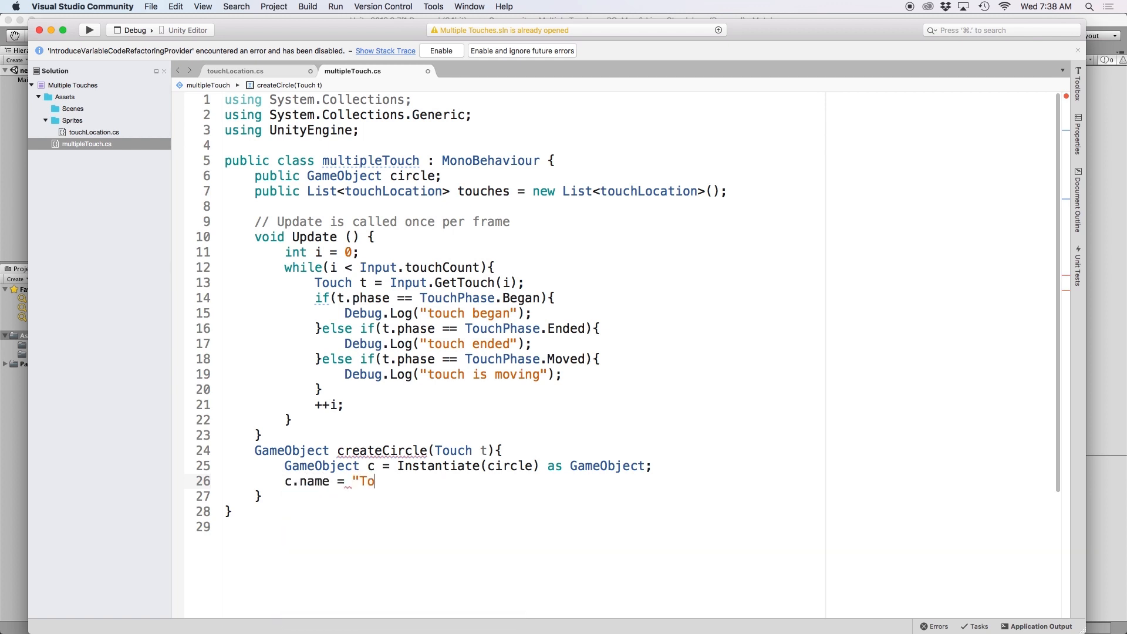
{"action": "type", "text": "uch\" + t"}
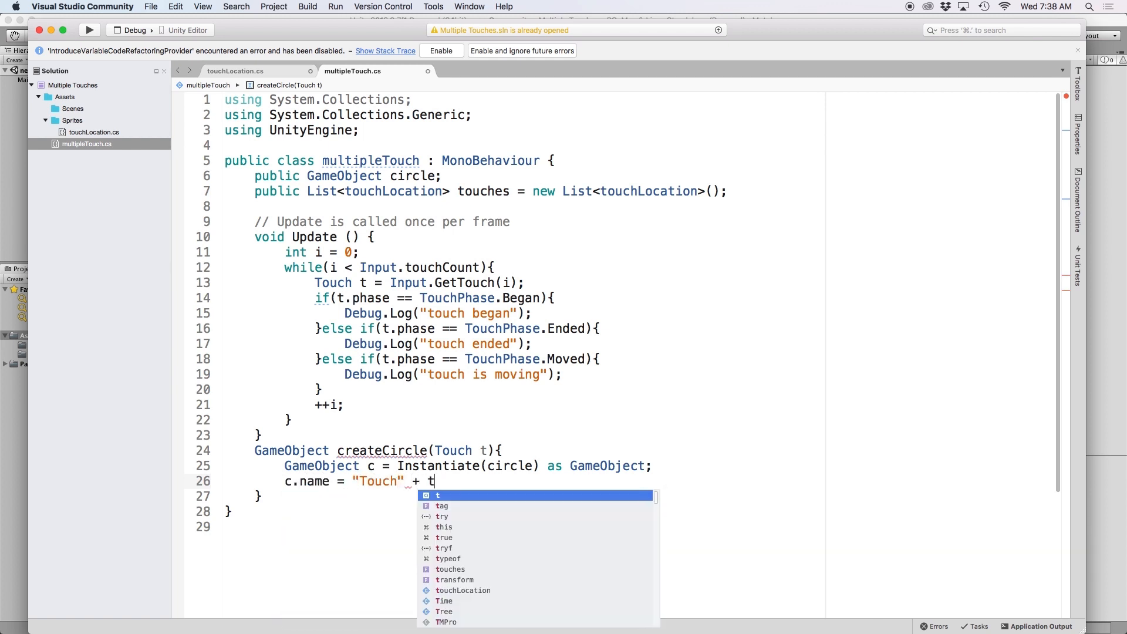
{"action": "type", "text": ".fingerId;"}
{"action": "type", "text": "c.transform.position ="}
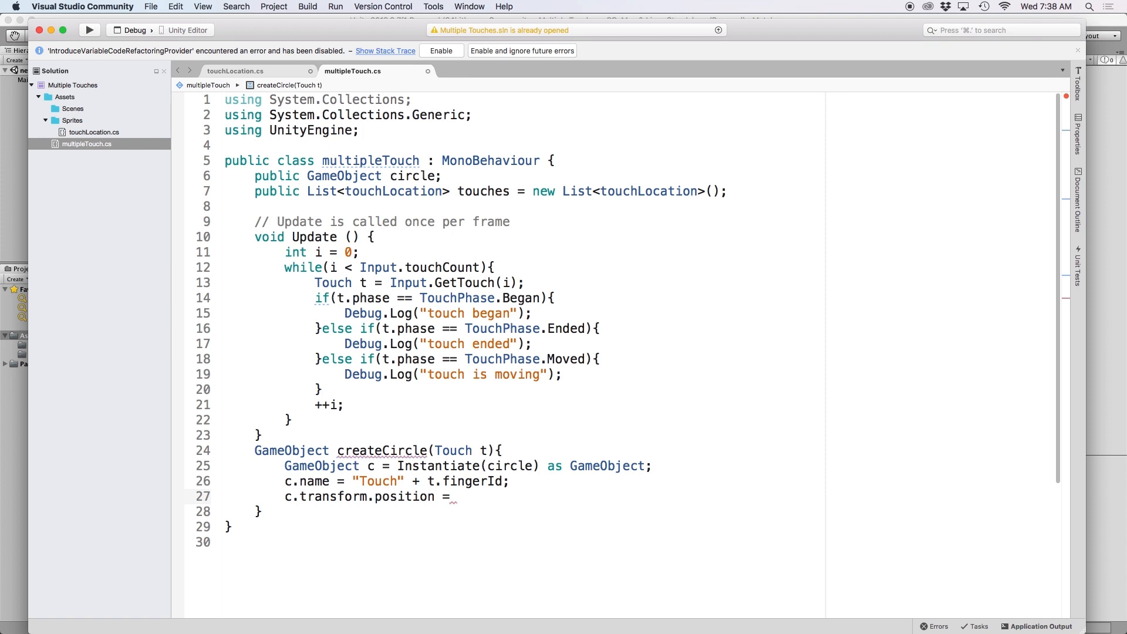
{"action": "type", "text": "return c;"}
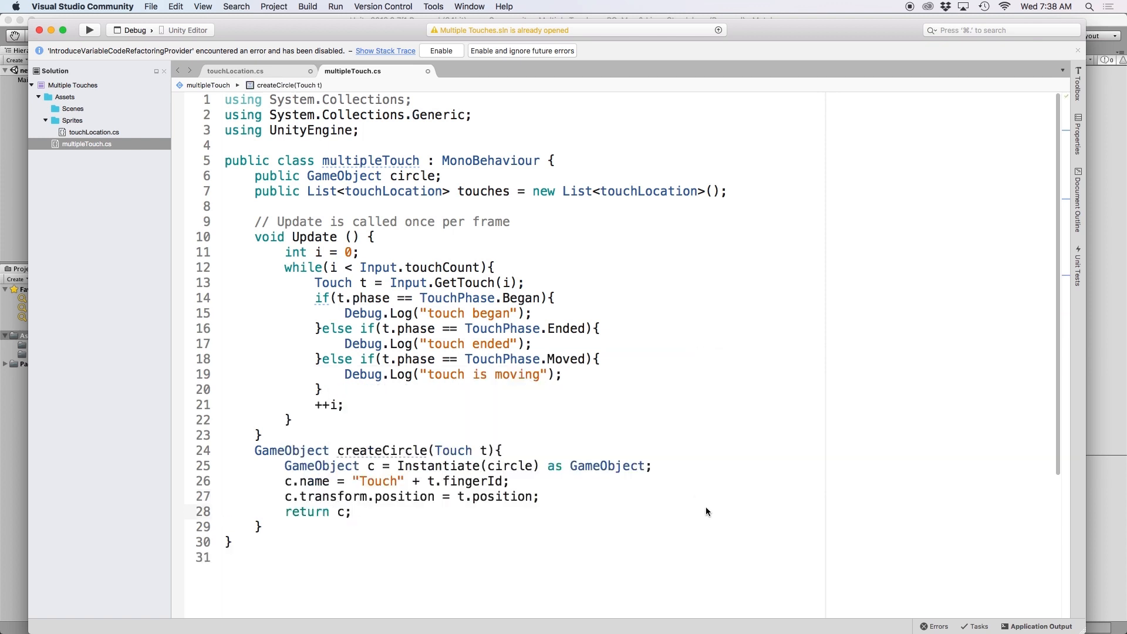
{"action": "double_click", "coordinate": [495, 497]}
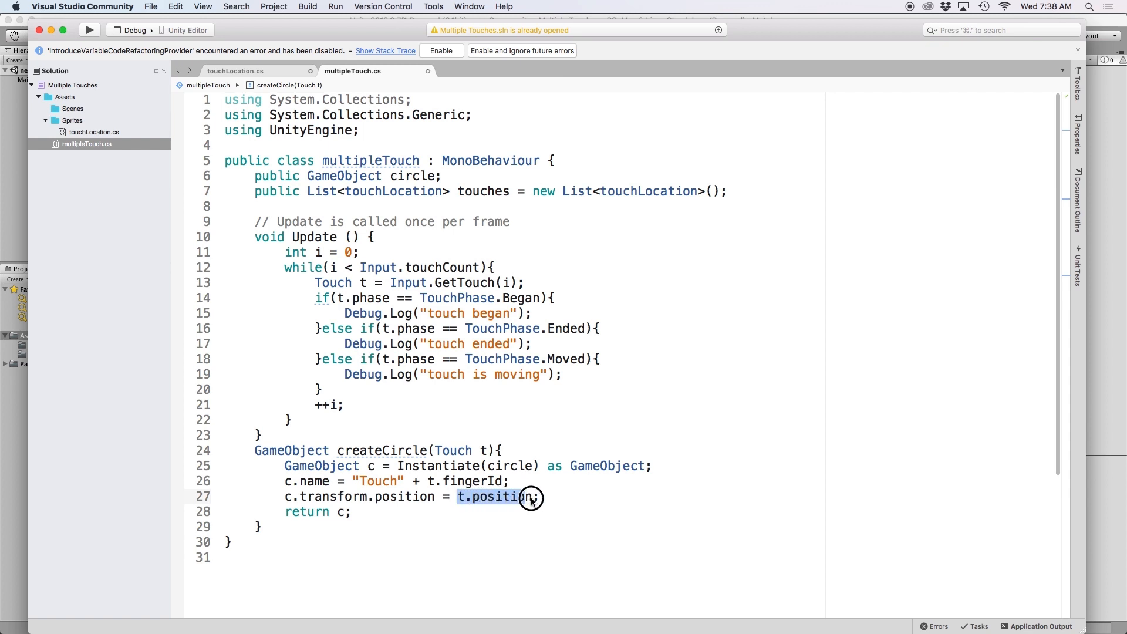
{"action": "mouse_move", "coordinate": [567, 545]}
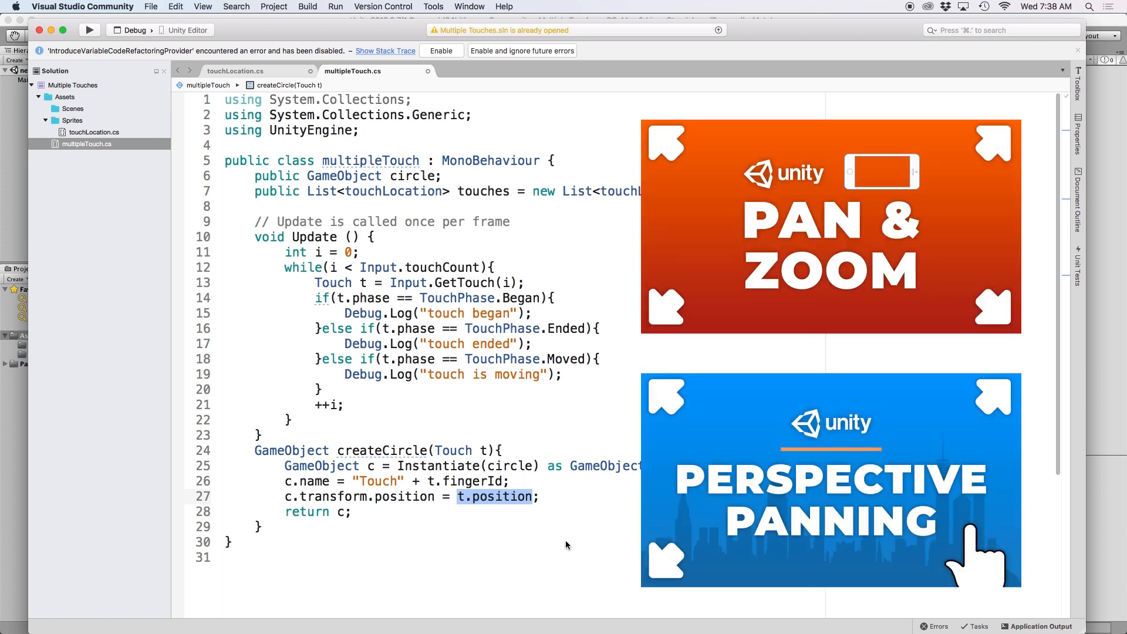
{"action": "left_click", "coordinate": [272, 437]}
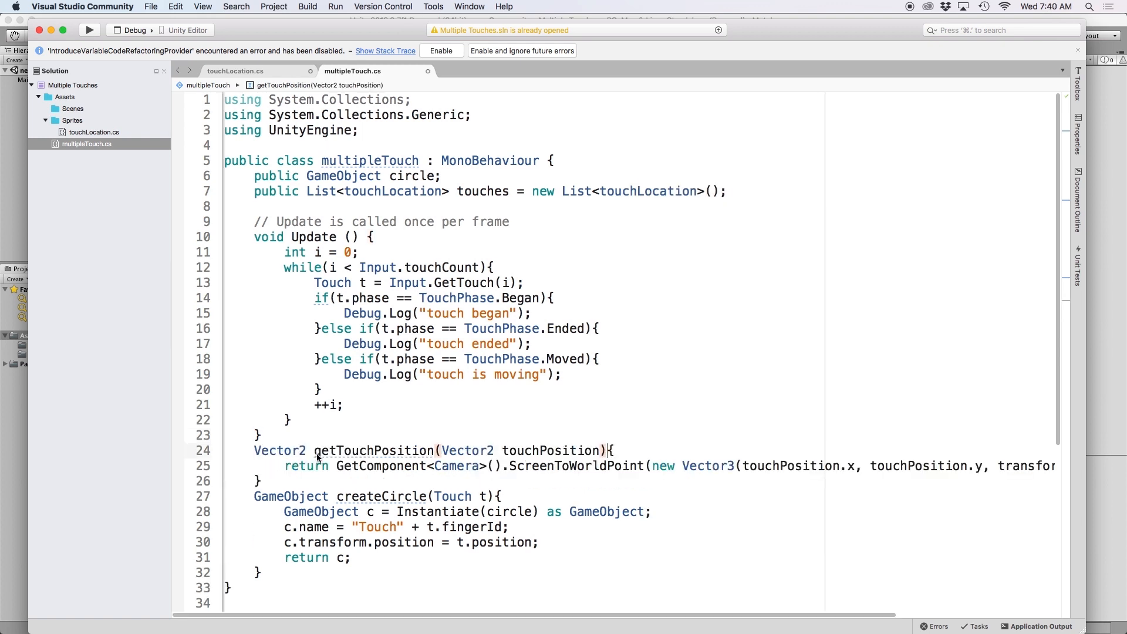
Replace t.position with a getTouchPosition call in the circle's position line
{"action": "double_click", "coordinate": [369, 450]}
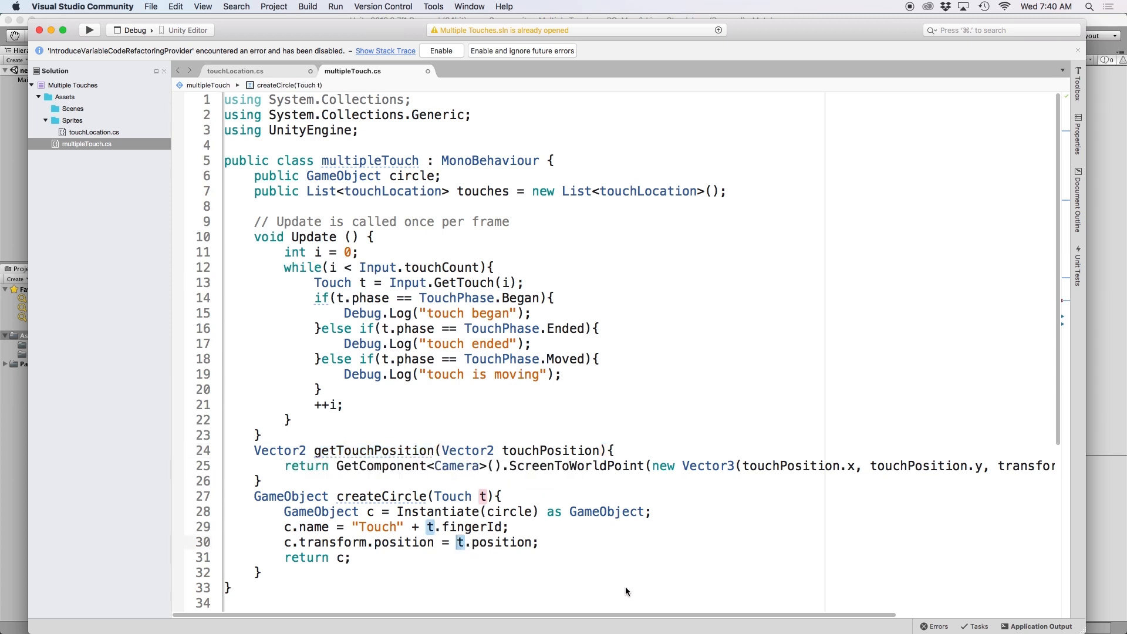
{"action": "type", "text": "getTouchPosition("}
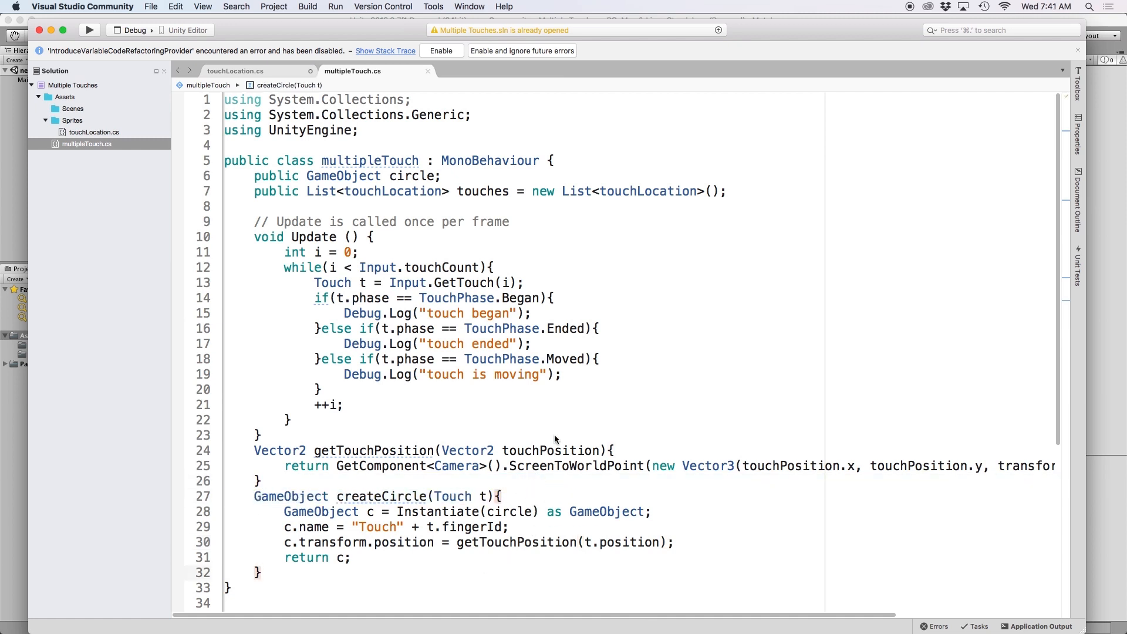
{"action": "mouse_move", "coordinate": [501, 299]}
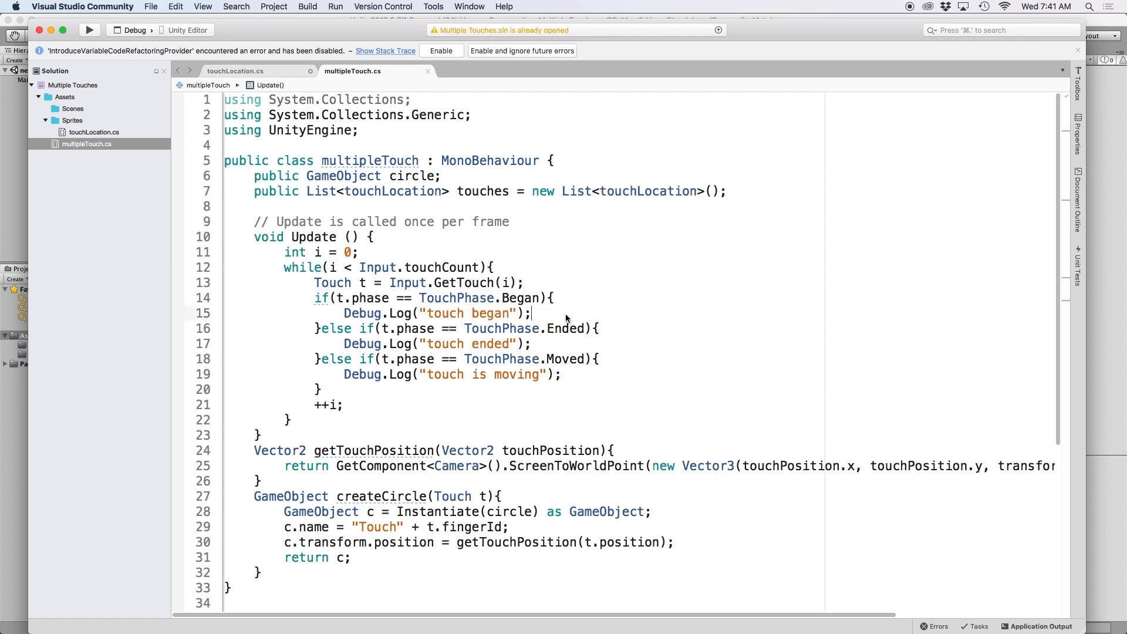
Add touches.Add(new touchLocation(t.fingerId, createCircle(t))) in the Began branch
{"action": "type", "text": "touches.Add(new touchLocation("}
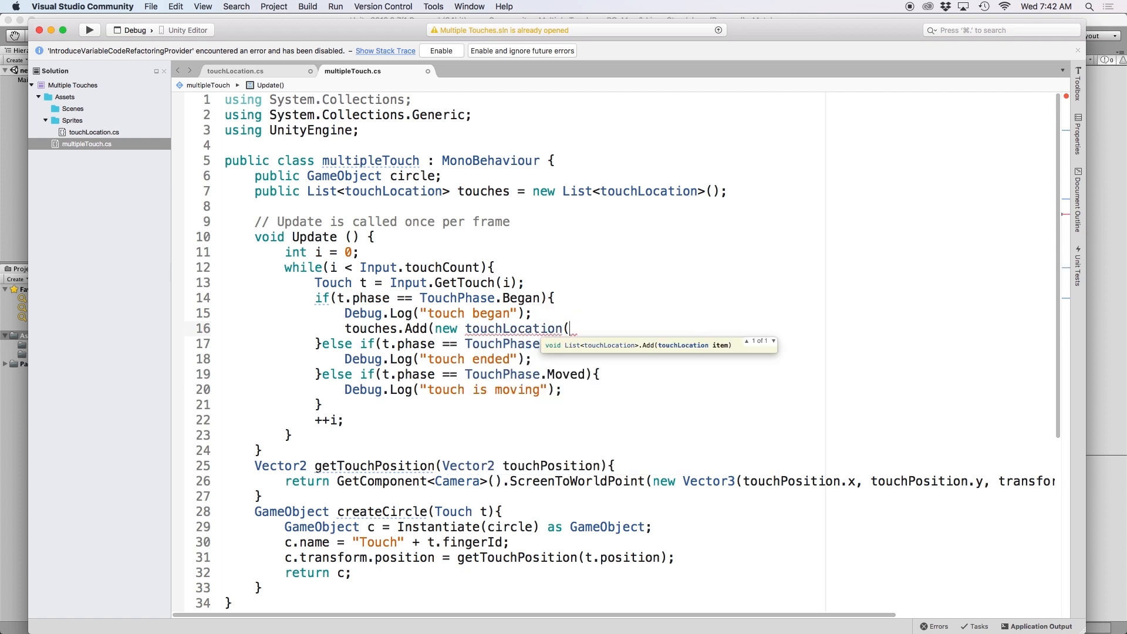
{"action": "type", "text": "t.fingerId,"}
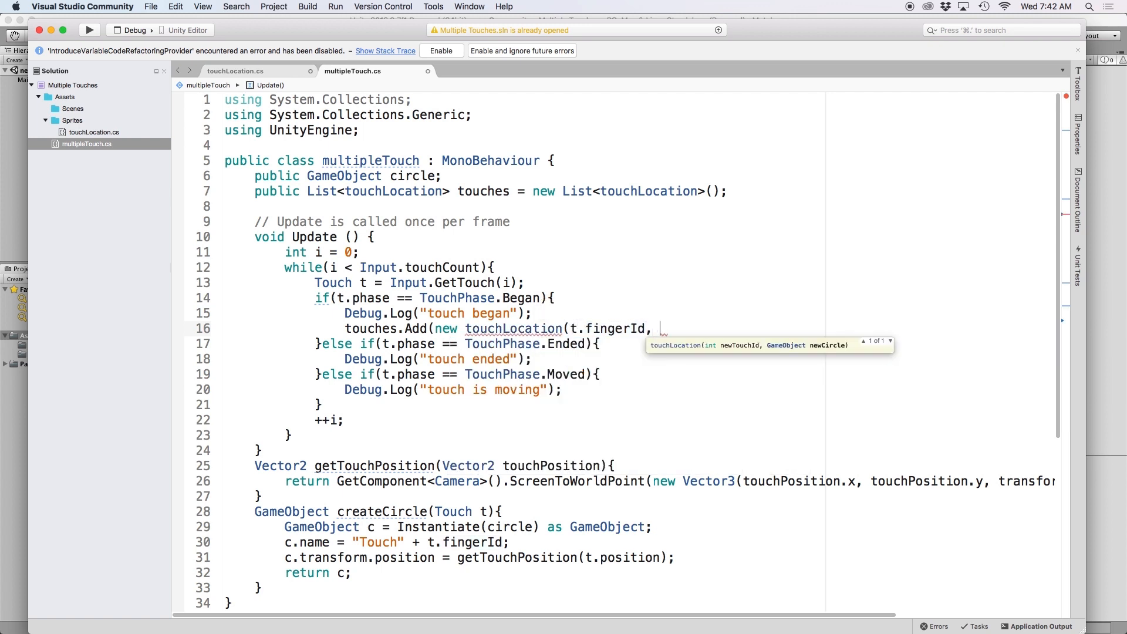
{"action": "type", "text": "createCircle"}
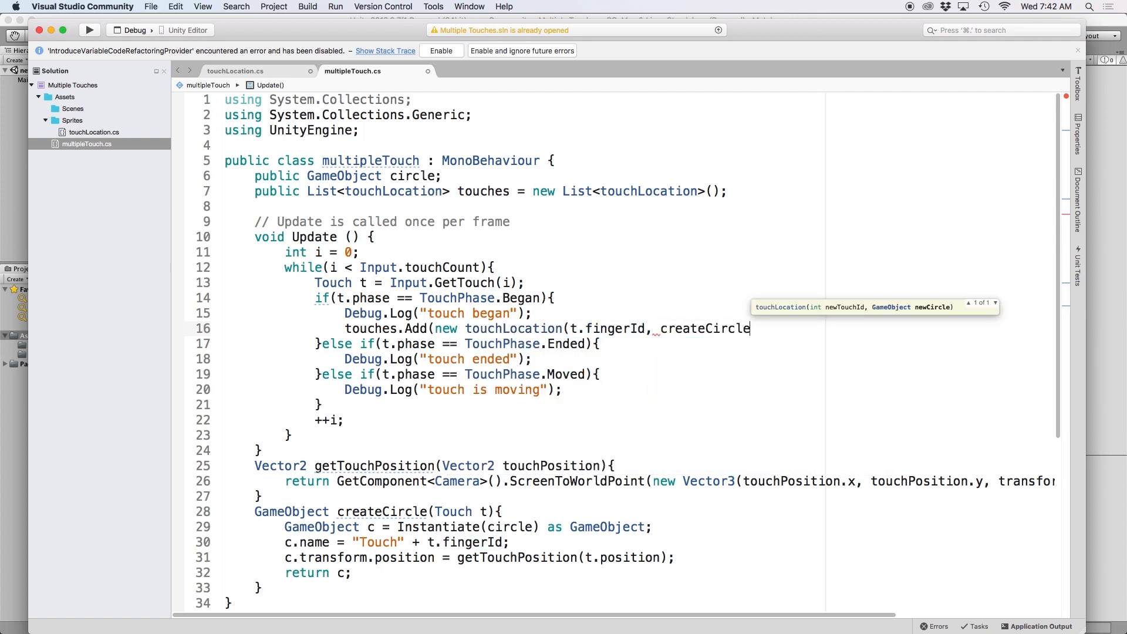
{"action": "type", "text": "(t)));"}
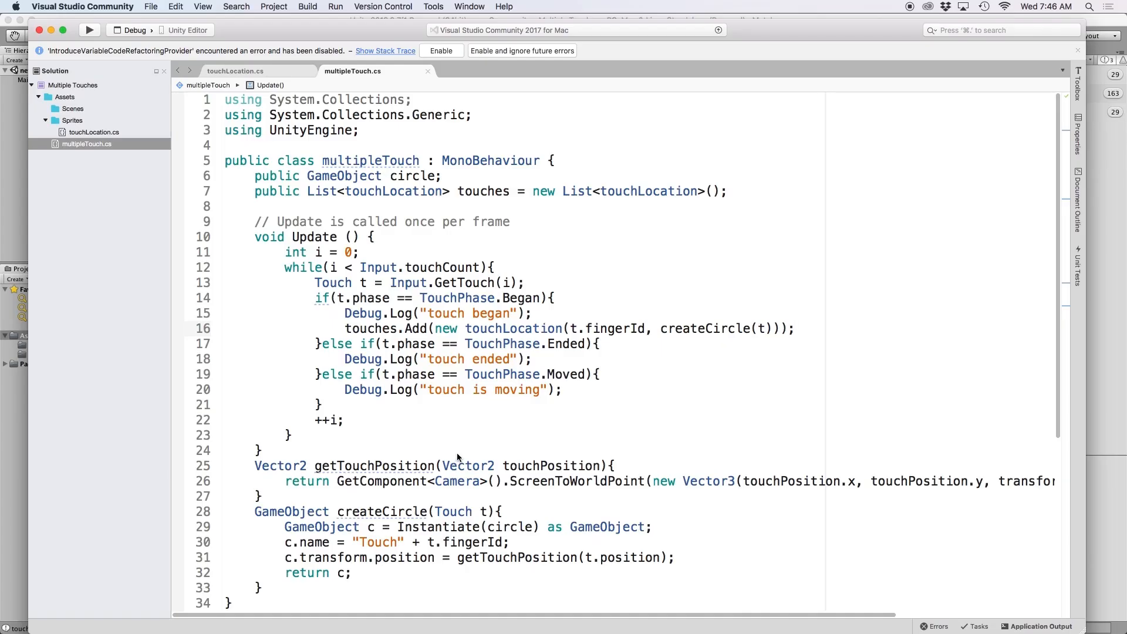
{"action": "mouse_move", "coordinate": [554, 363]}
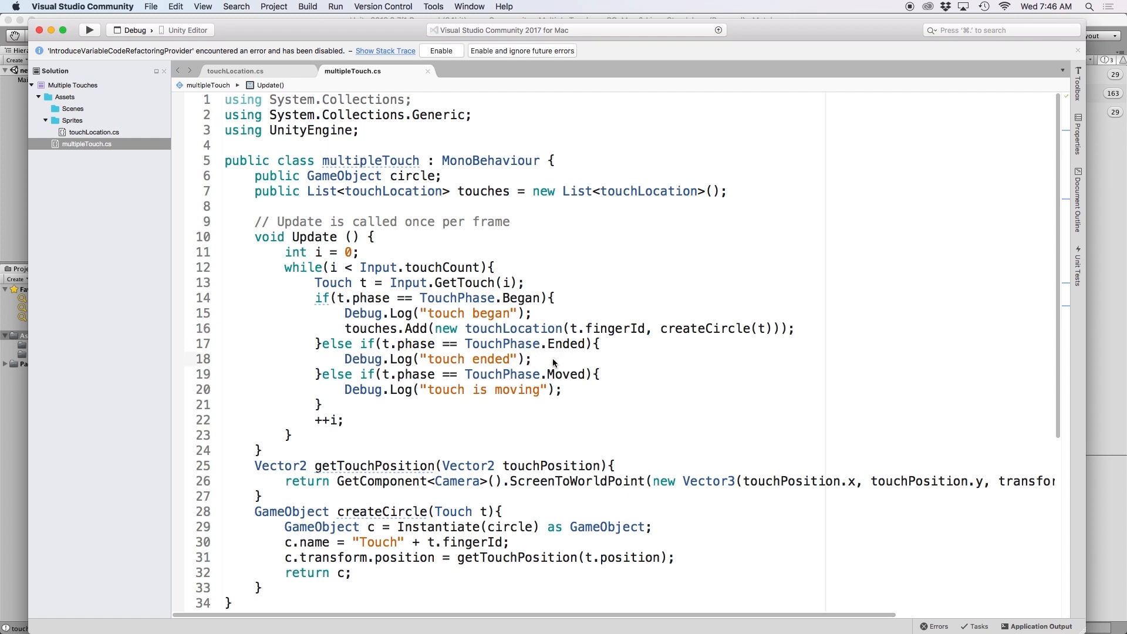
Add thisTouch = touches.Find(touchLocation => touchLocation.touchId == t.fingerId) in the Ended branch
{"action": "type", "text": "touchLocation"}
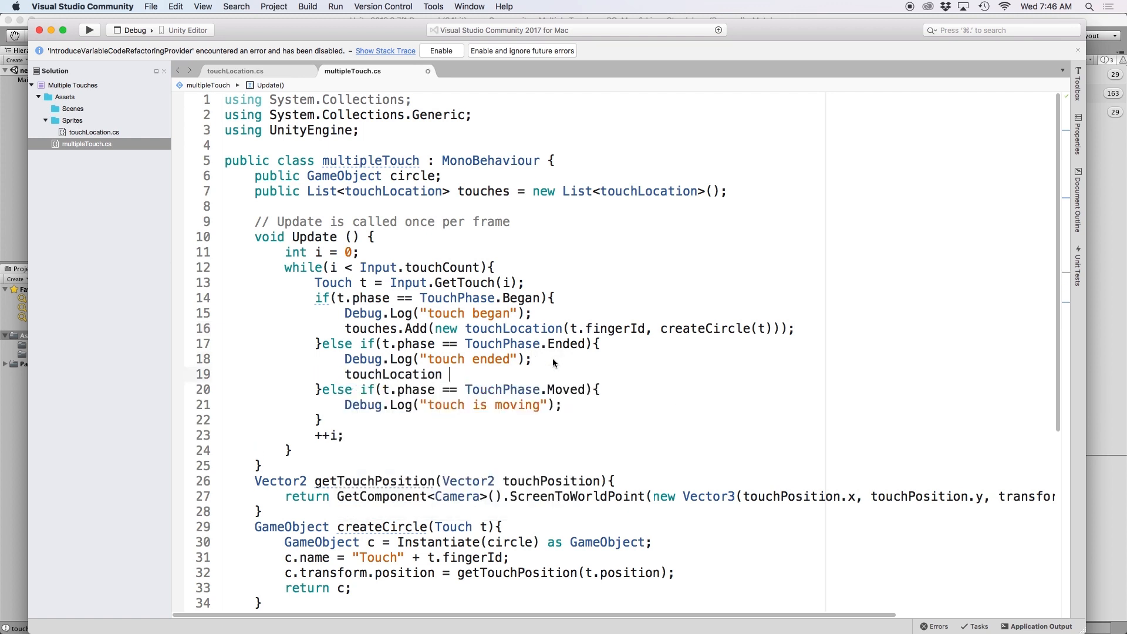
{"action": "type", "text": "thisTouch ="}
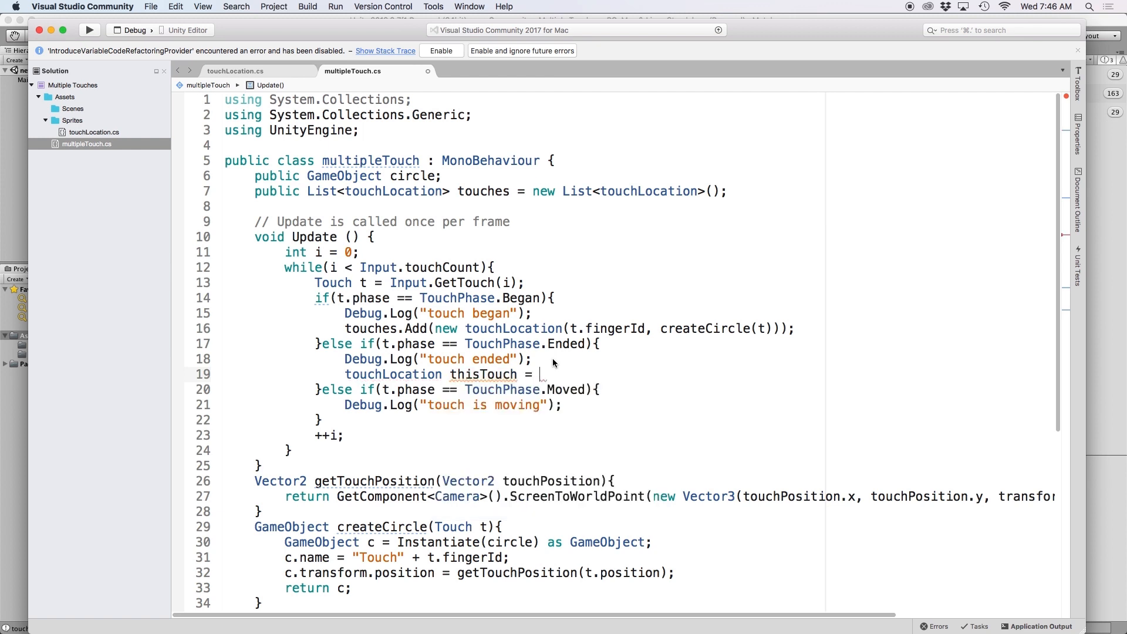
{"action": "type", "text": "touches.Find("}
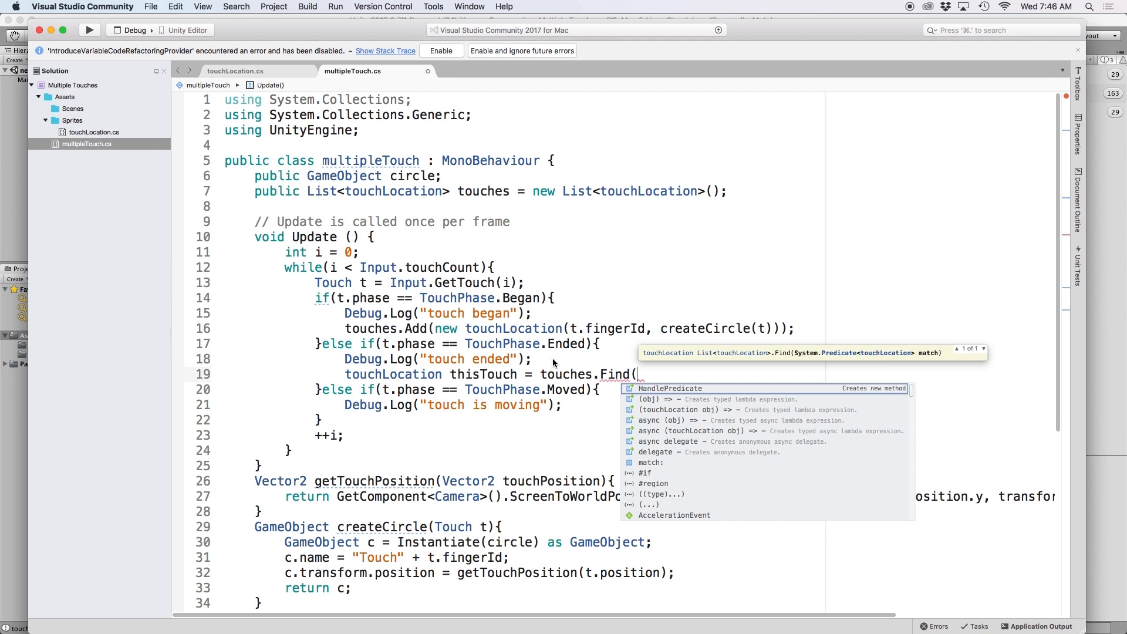
{"action": "type", "text": "touchLocation => touchLocation"}
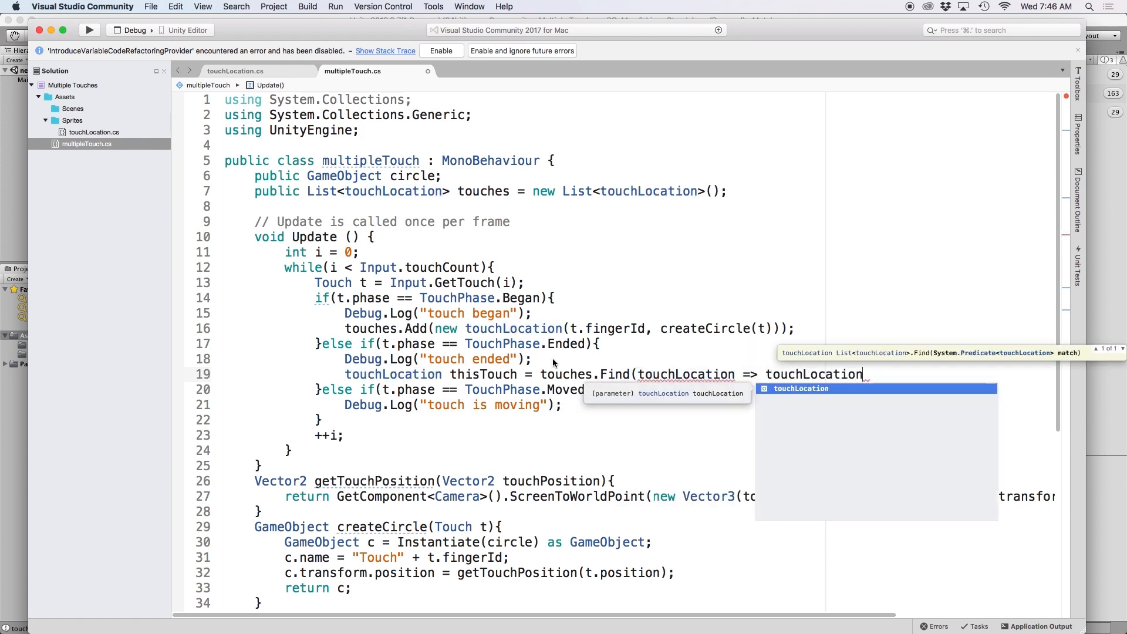
{"action": "type", "text": ".touchId == t.fingerId);"}
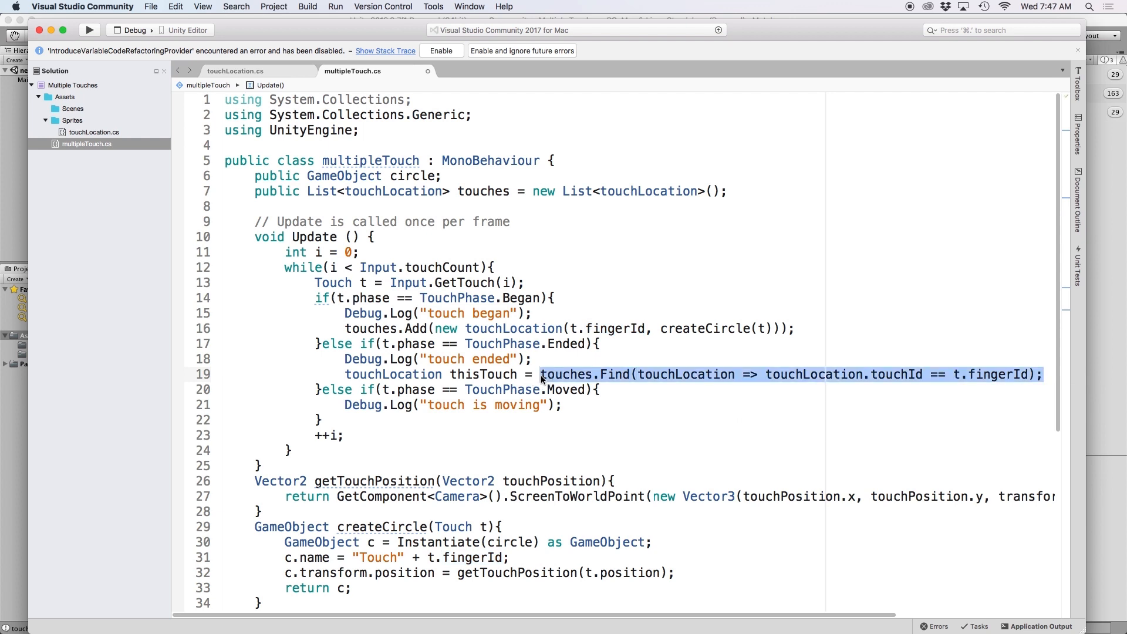
{"action": "mouse_move", "coordinate": [600, 433]}
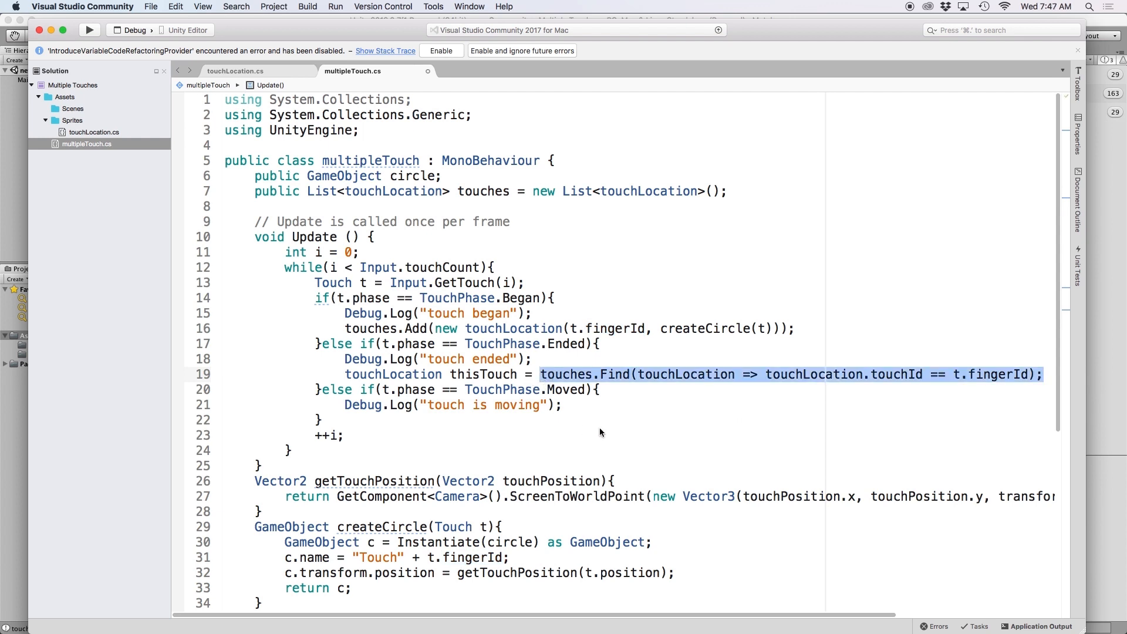
{"action": "left_click", "coordinate": [775, 375]}
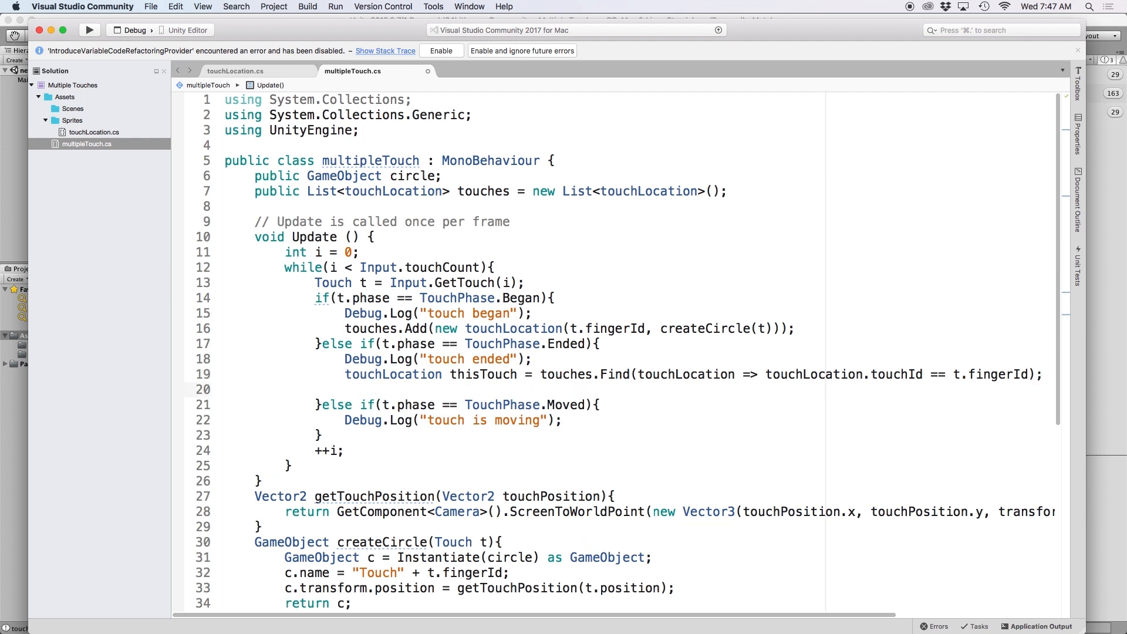
Add Destroy(thisTouch.circle) and touches.RemoveAt(touches.IndexOf(thisTouch)) below the lookup
{"action": "left_click", "coordinate": [345, 389]}
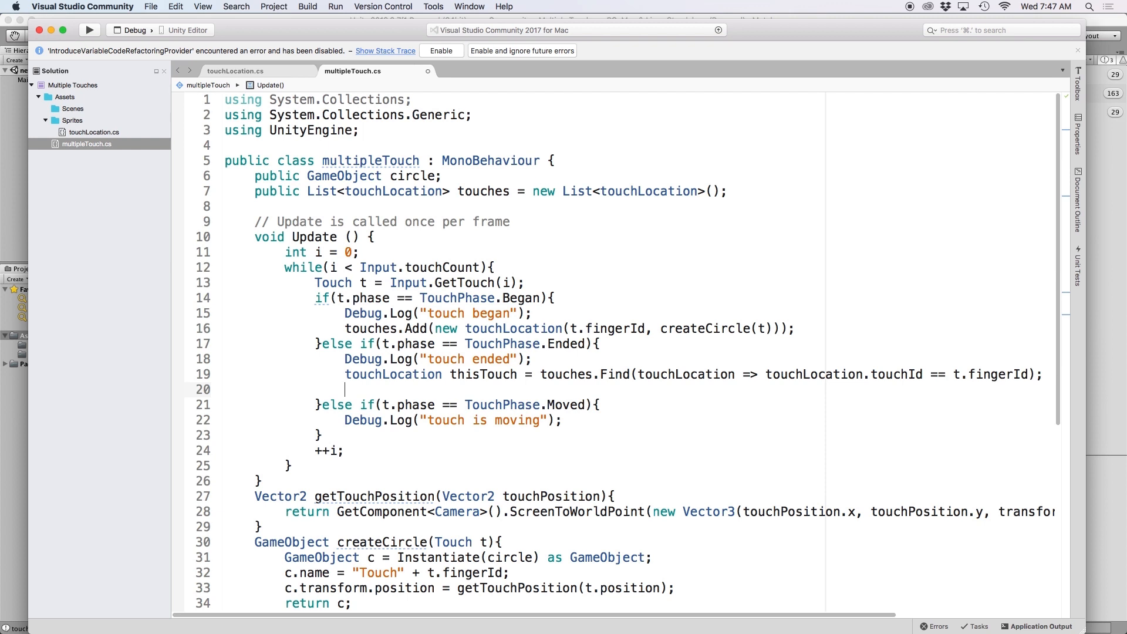
{"action": "type", "text": "Destroy("}
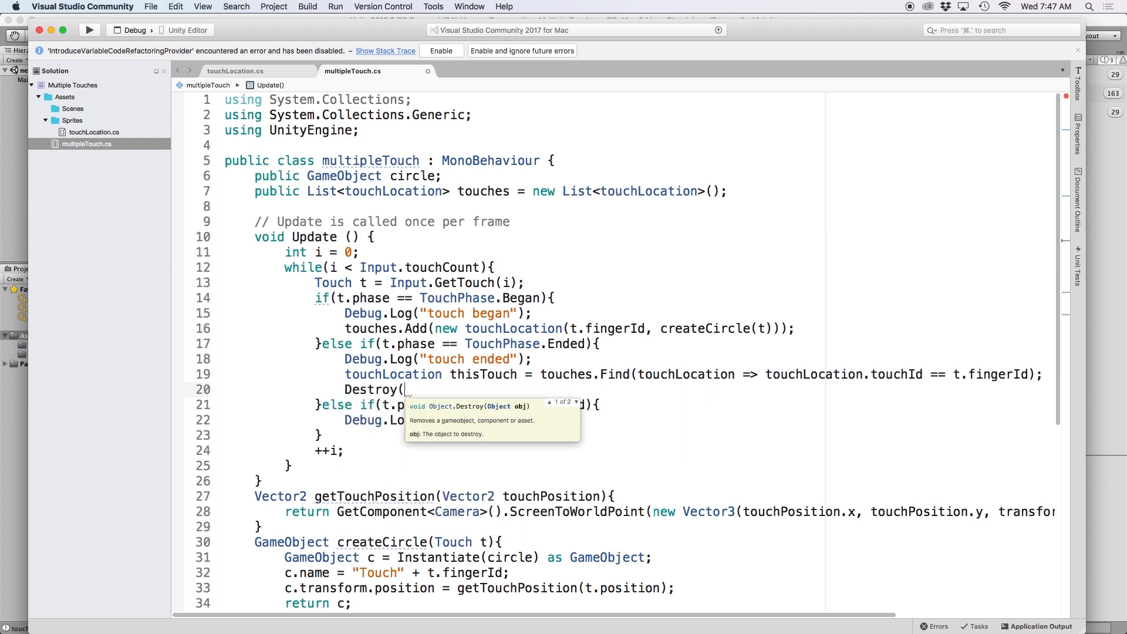
{"action": "type", "text": "thisTouch.circle);"}
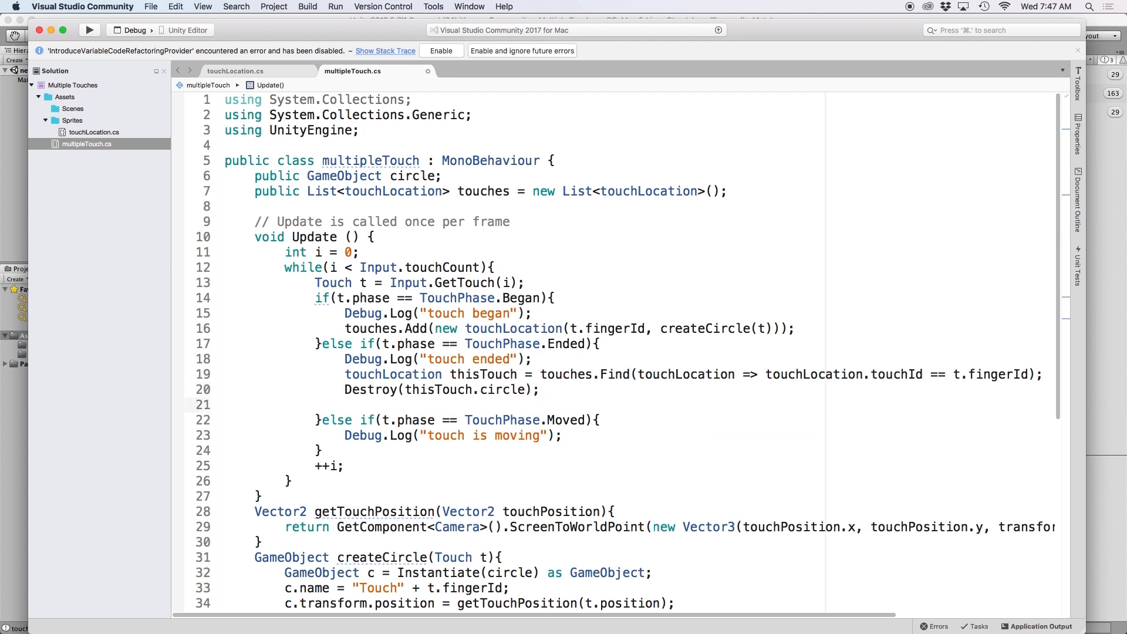
{"action": "type", "text": "touches.RemoveAt("}
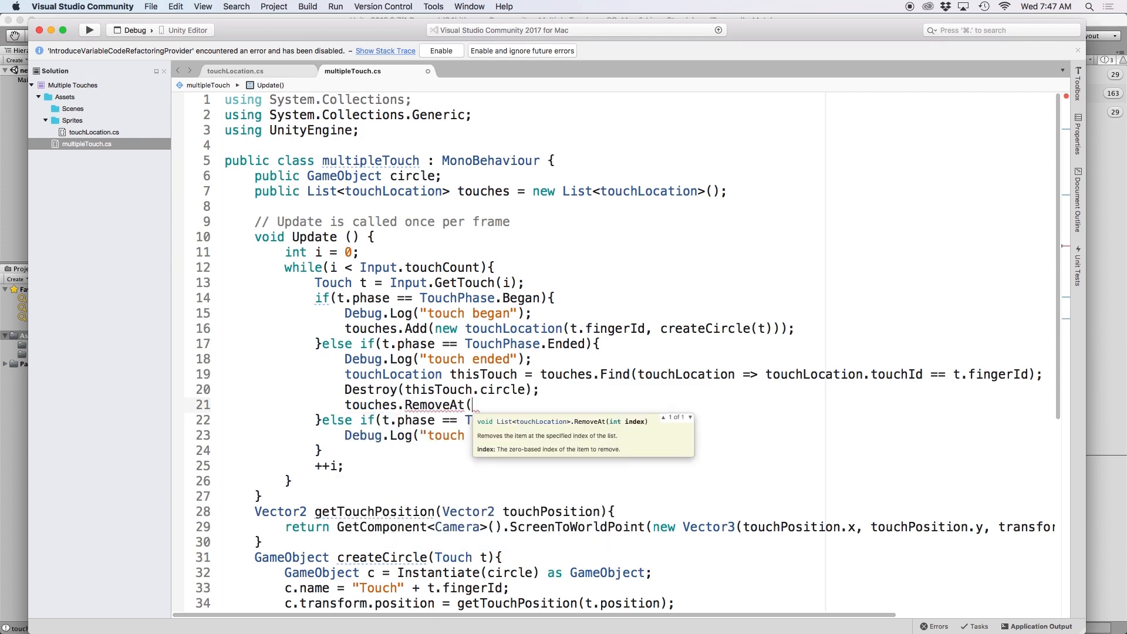
{"action": "type", "text": "touches.IndexOf"}
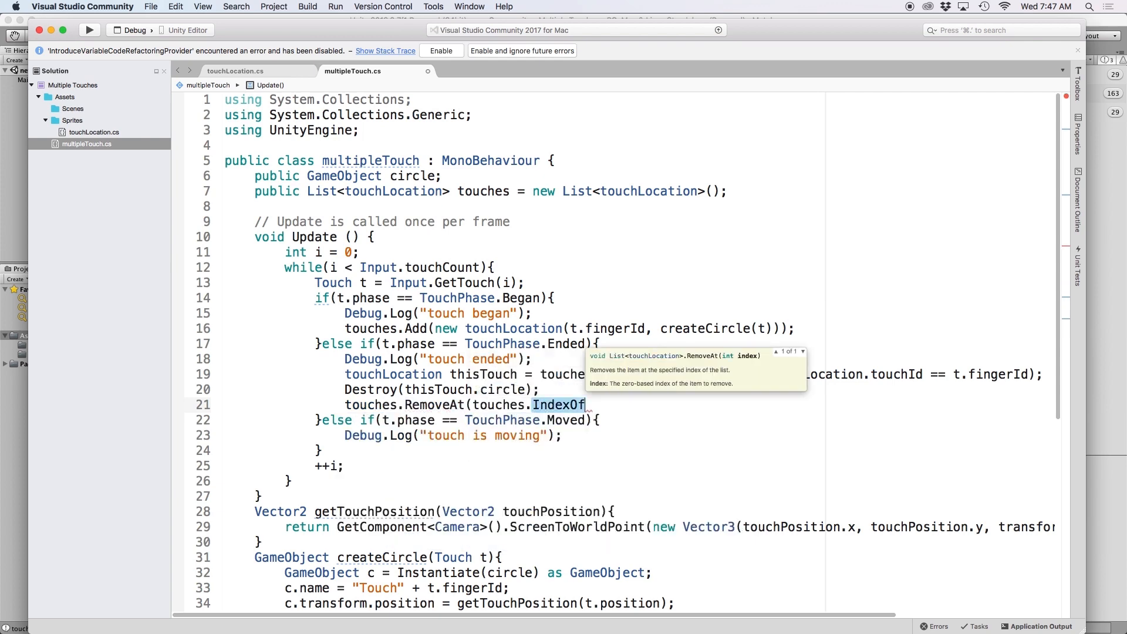
{"action": "type", "text": "(thisTouch));"}
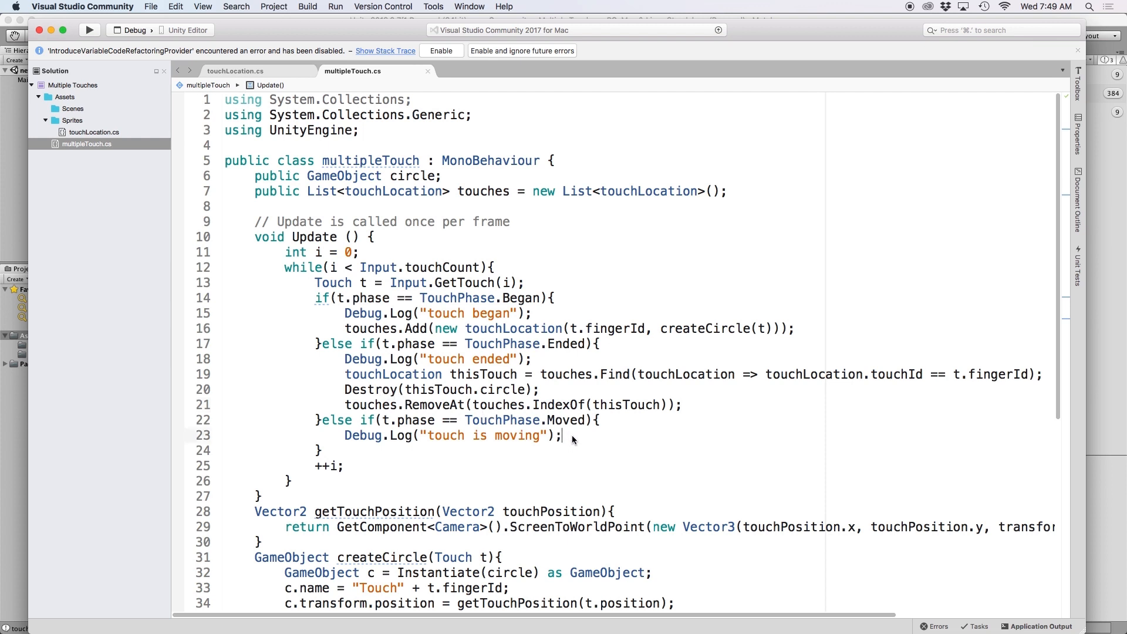
Copy the lookup into the Moved branch and set thisTouch.circle.transform.position via getTouchPosition
{"action": "key", "text": "enter"}
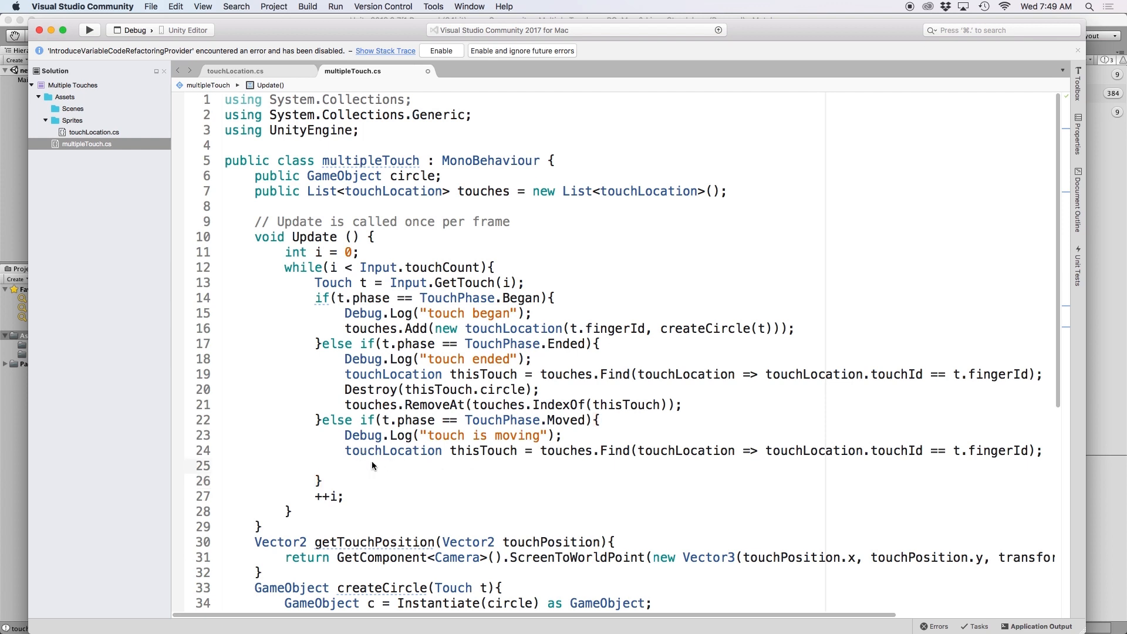
{"action": "left_click", "coordinate": [346, 465]}
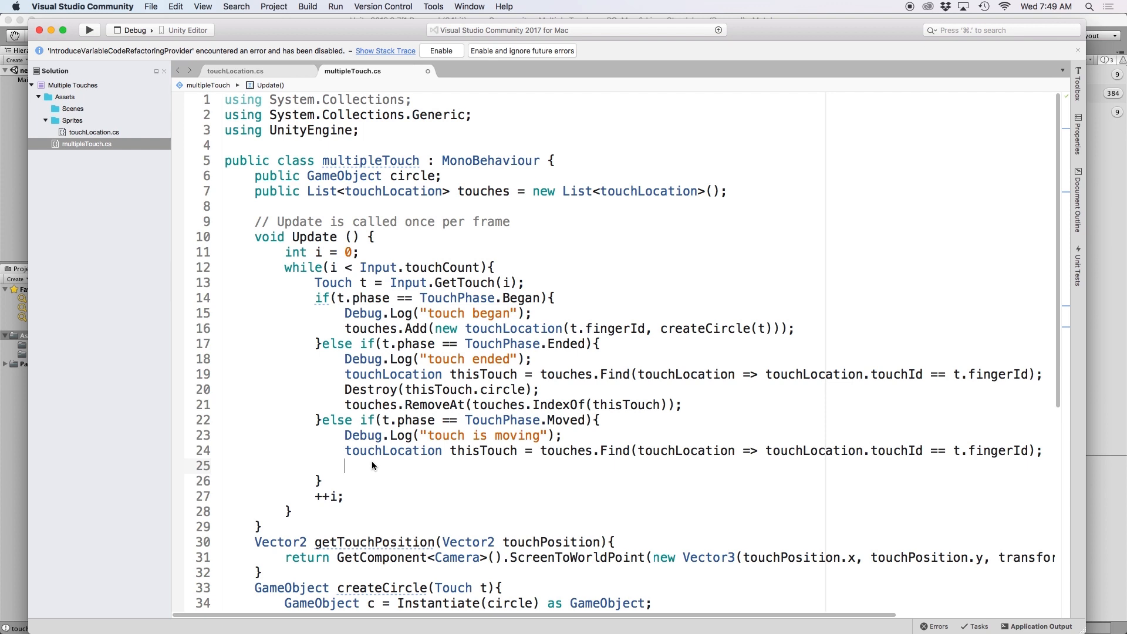
{"action": "type", "text": "thisTouch.circle"}
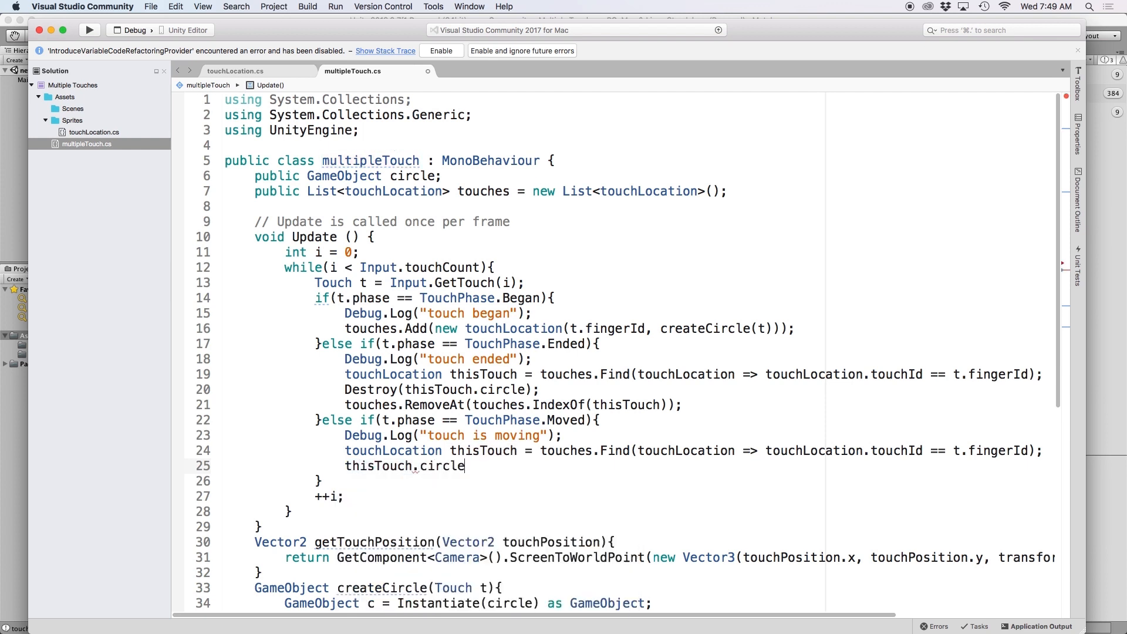
{"action": "type", "text": ".transform.position = t.position;"}
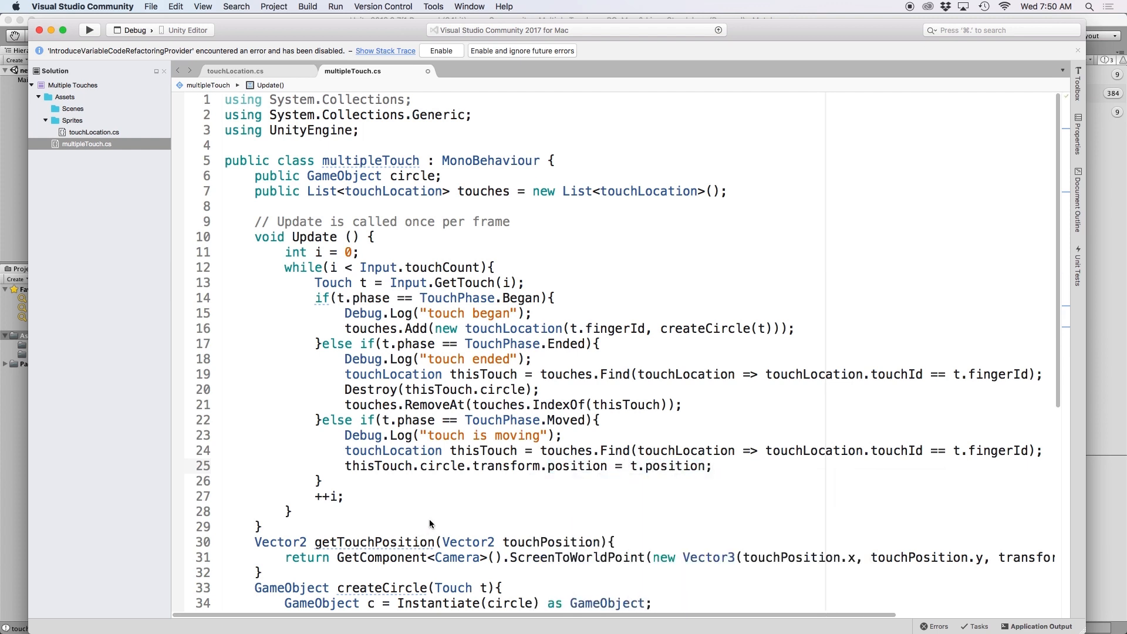
{"action": "double_click", "coordinate": [669, 466]}
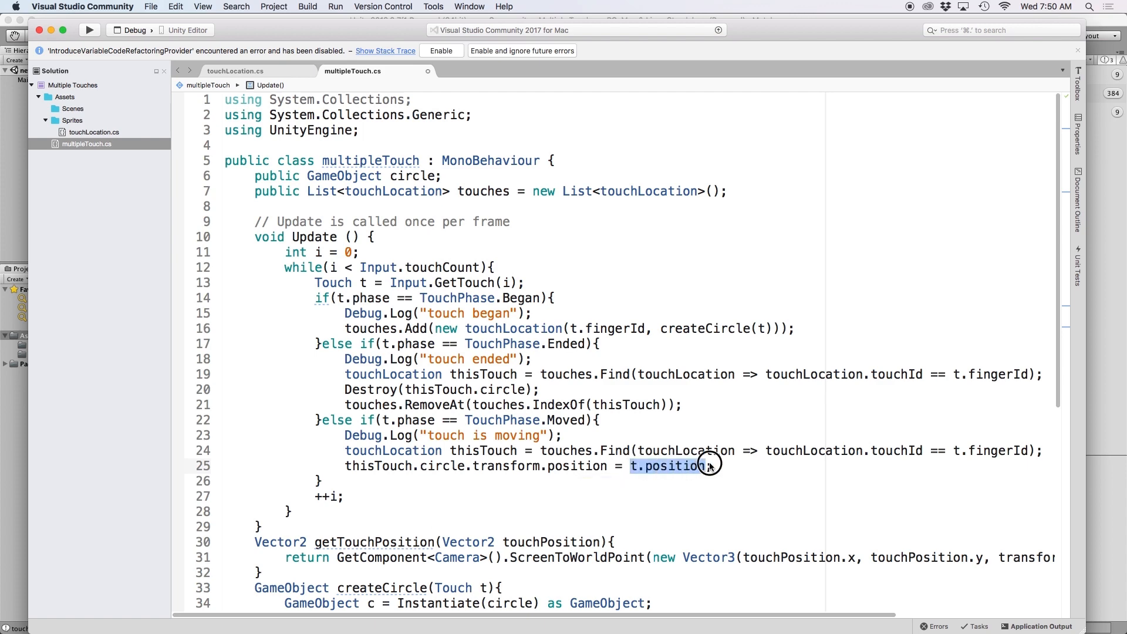
{"action": "type", "text": "get"}
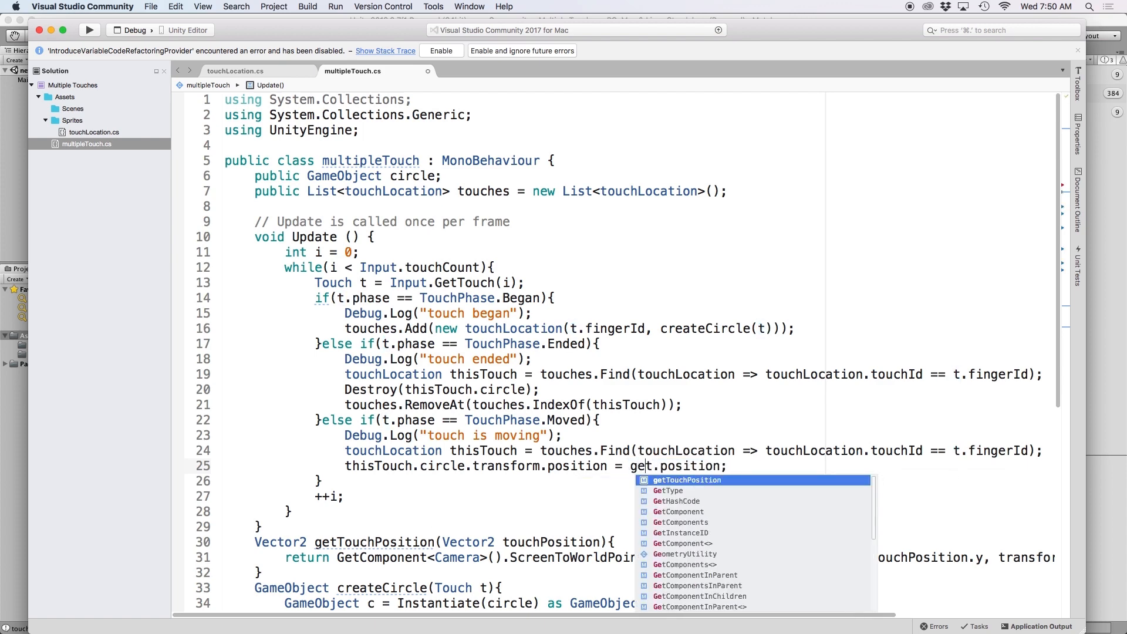